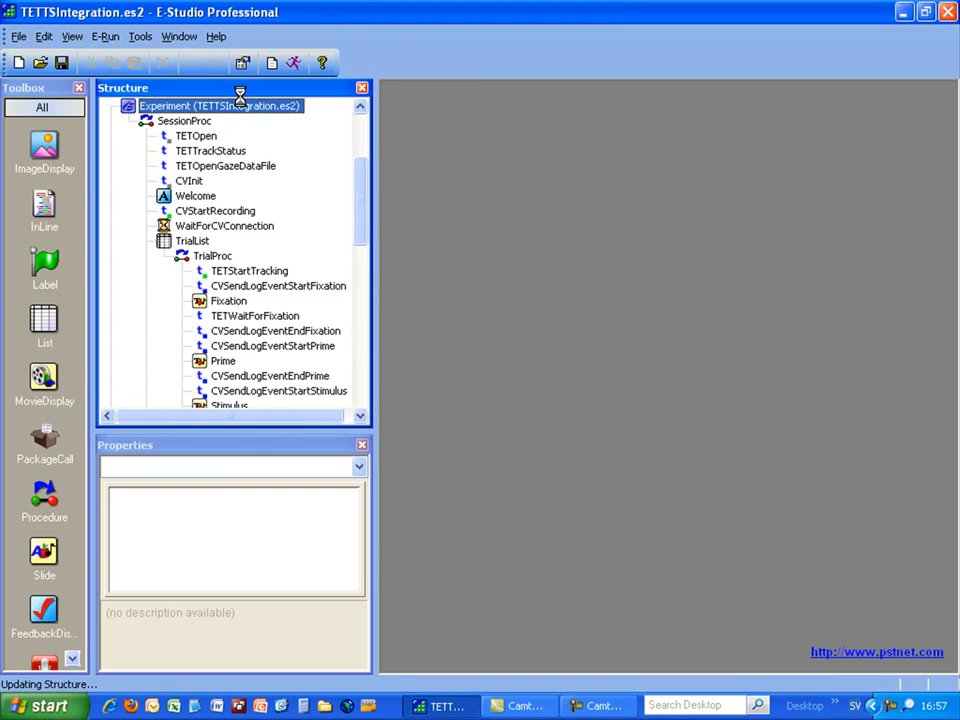
- Check the TobiiEyeTracker device's connection settings in the experiment's Devices list
double_click(220, 105)
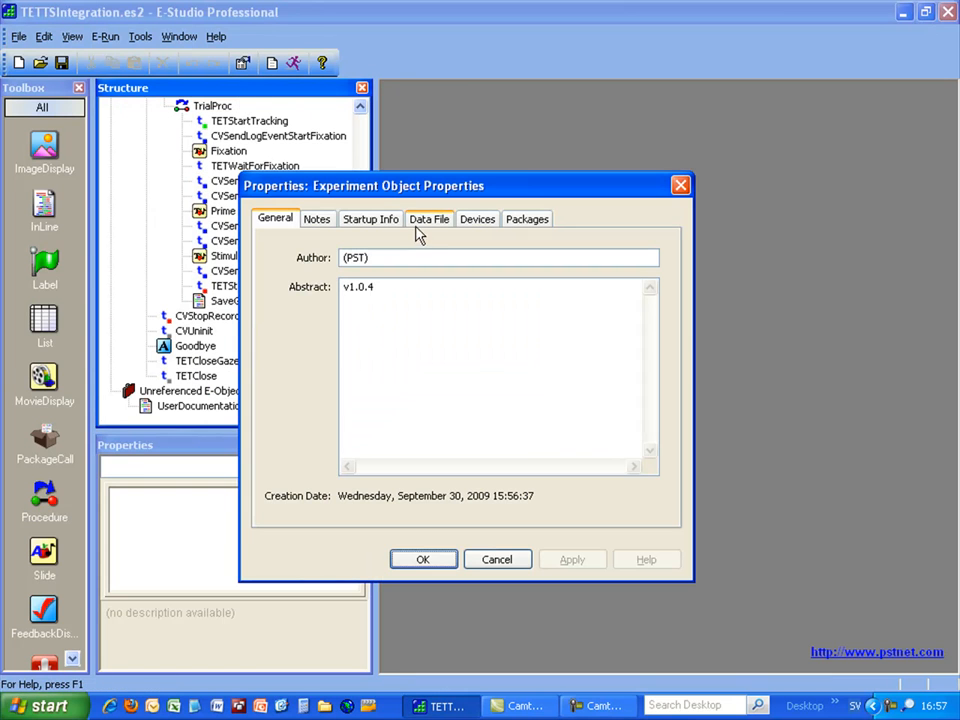
left_click(477, 218)
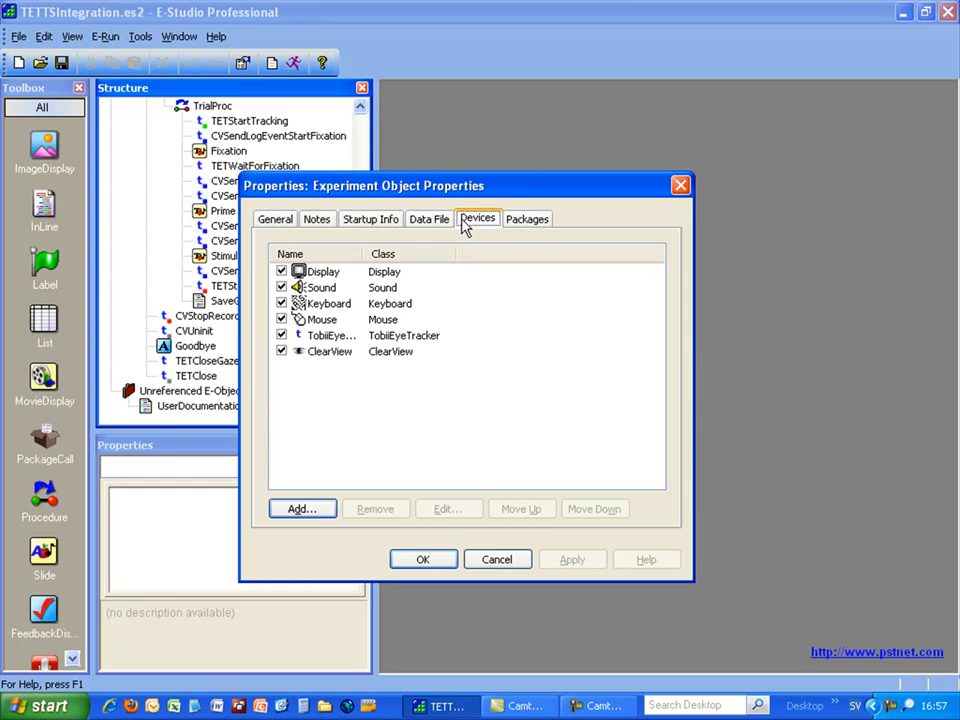
left_click(322, 335)
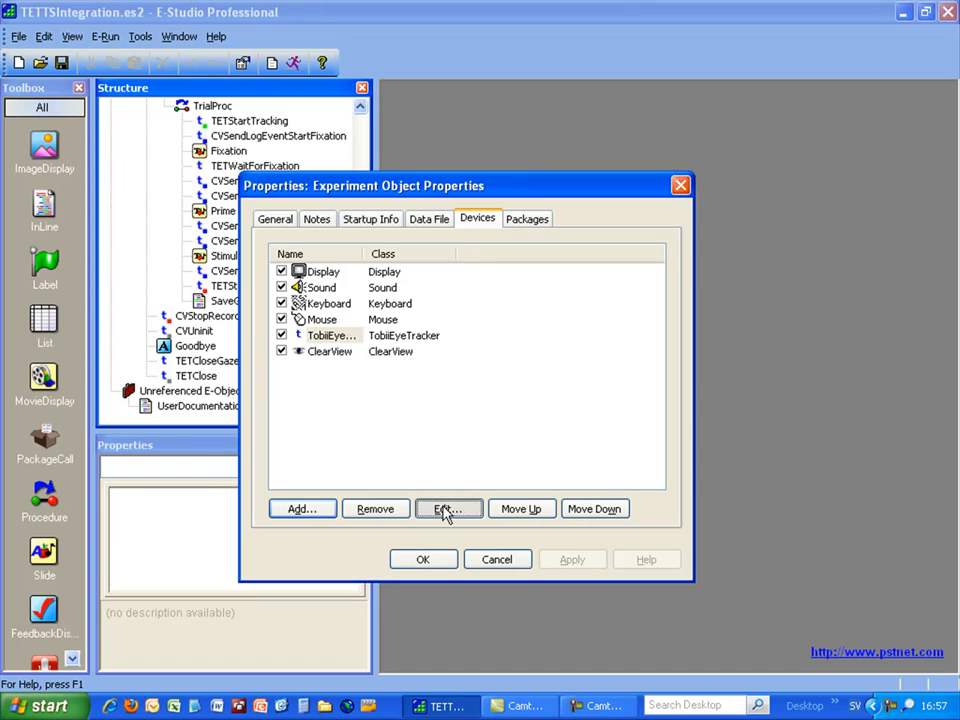
left_click(448, 508)
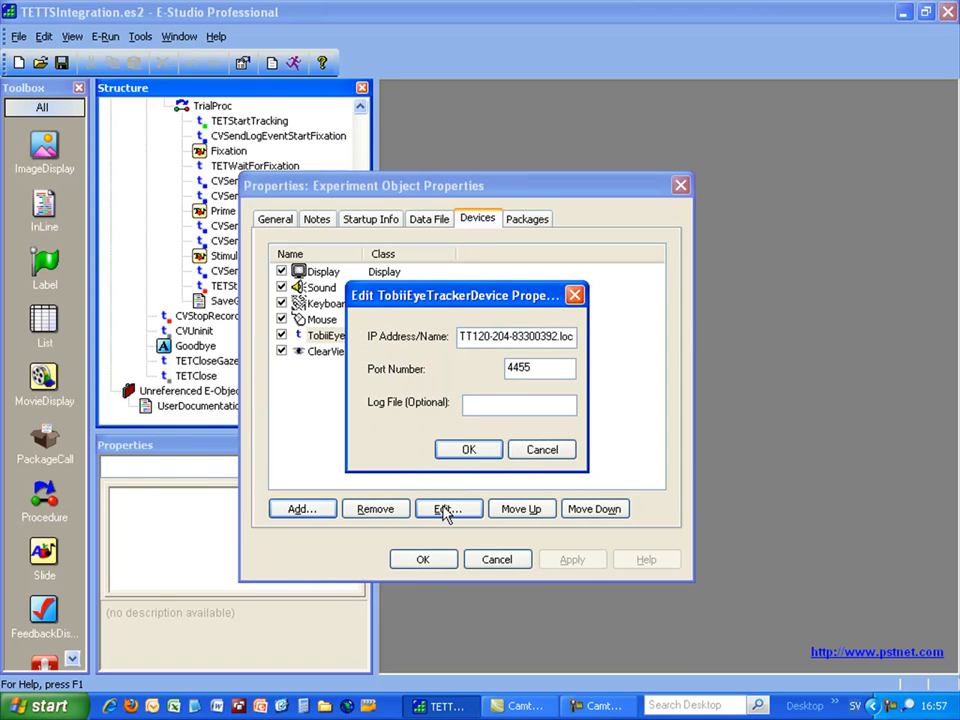
mouse_move(456, 432)
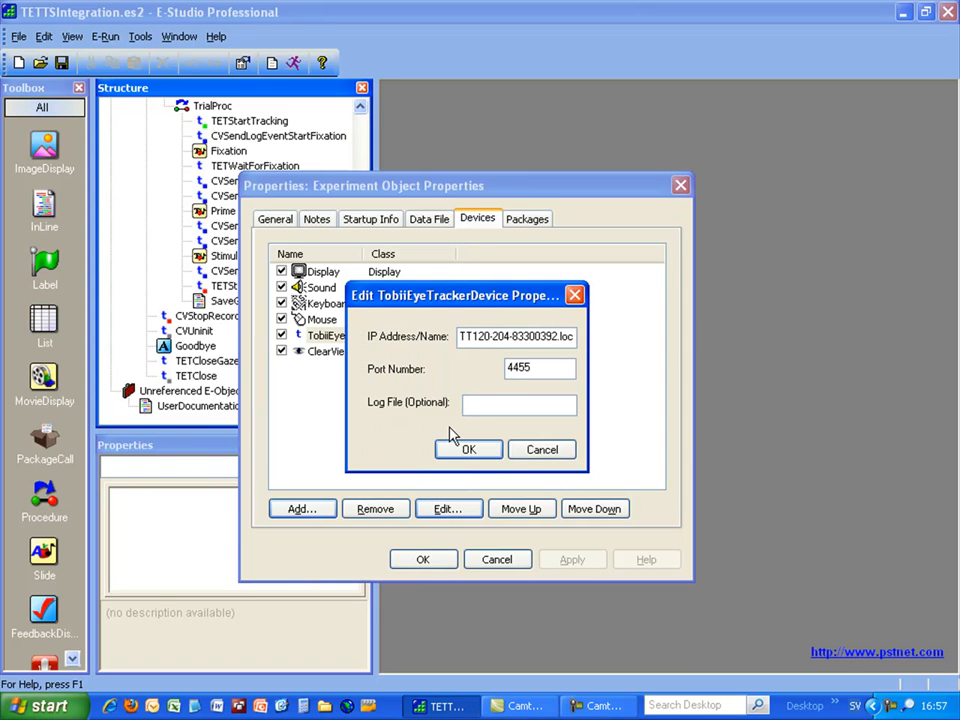
left_click(468, 449)
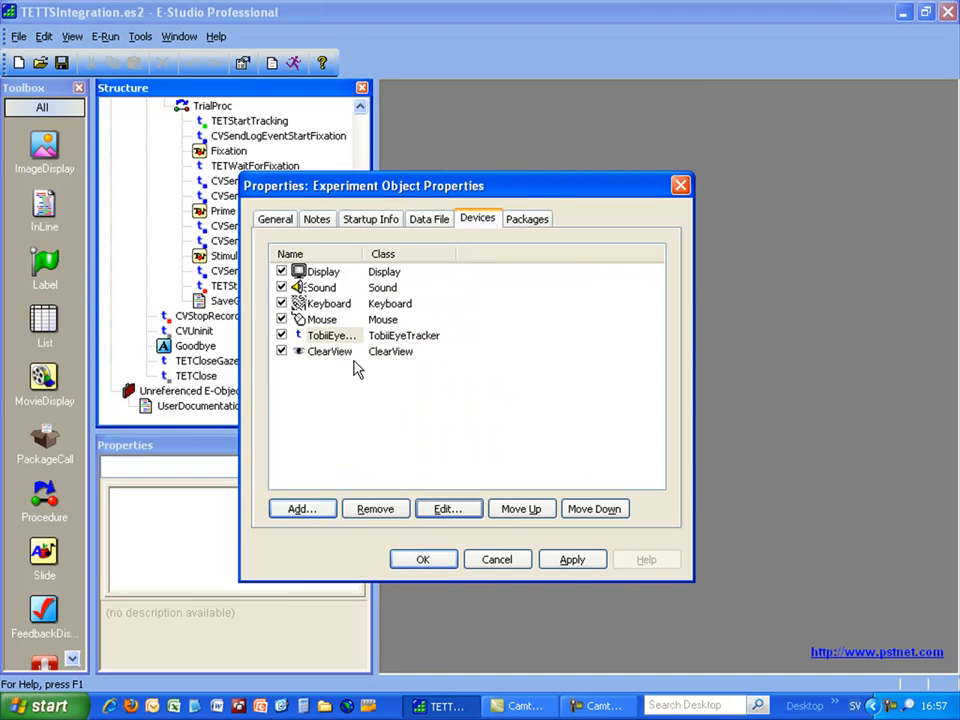
- Check the ClearView device's connection settings and close the experiment properties
left_click(330, 351)
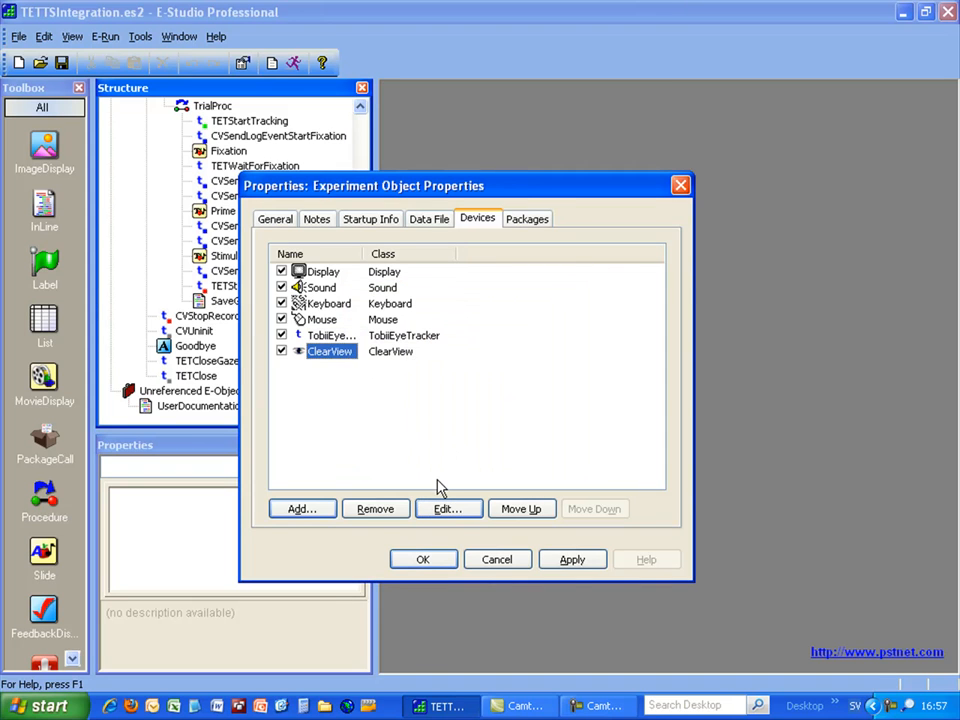
left_click(448, 508)
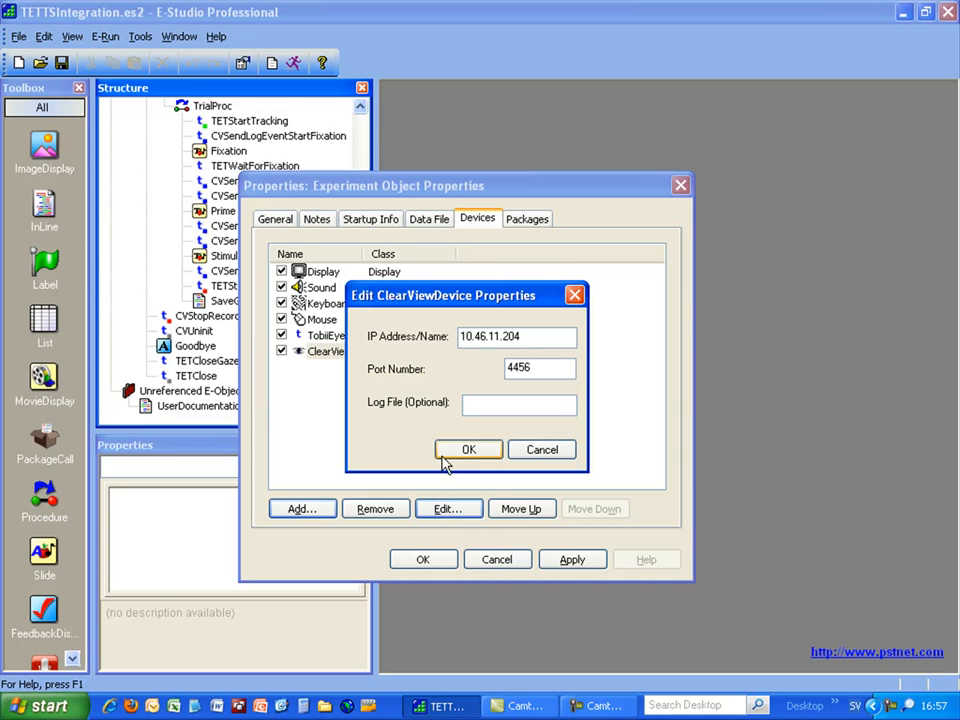
left_click(468, 449)
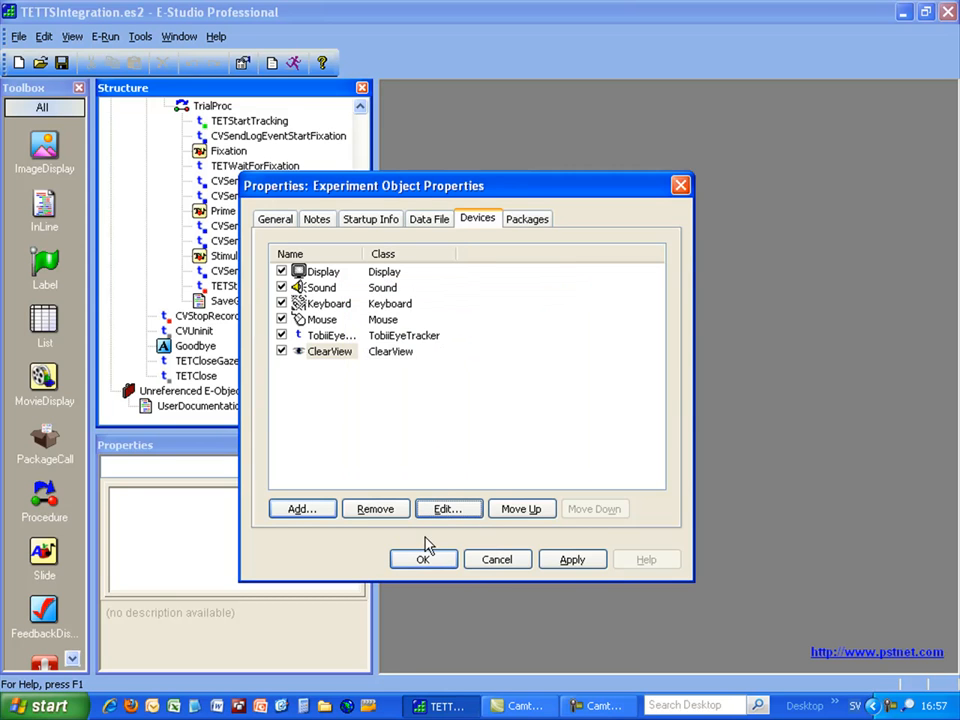
left_click(423, 559)
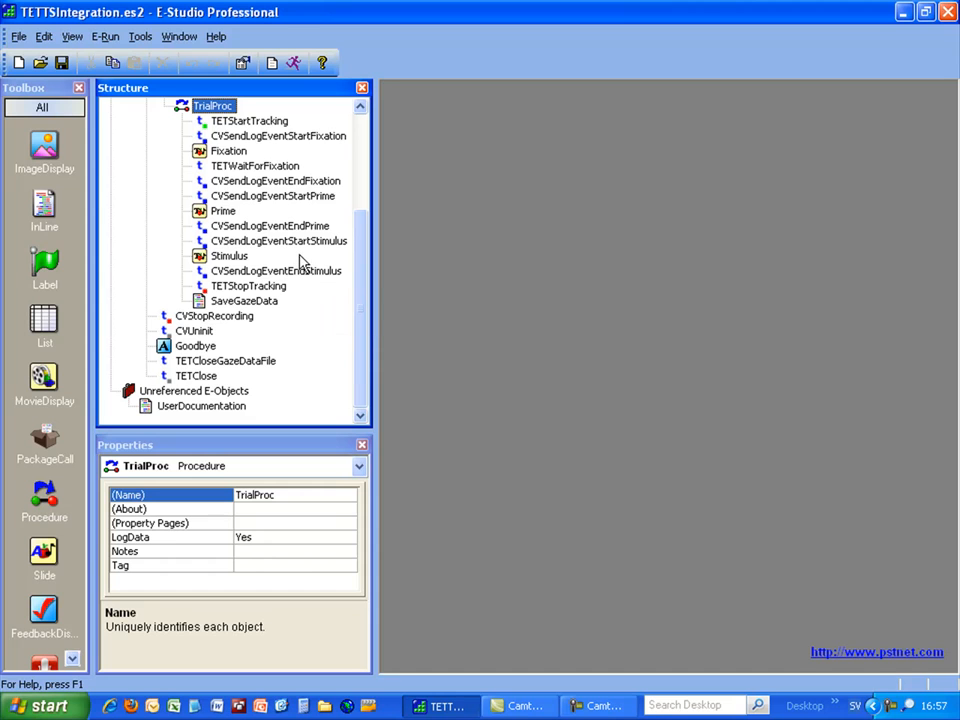
mouse_move(303, 260)
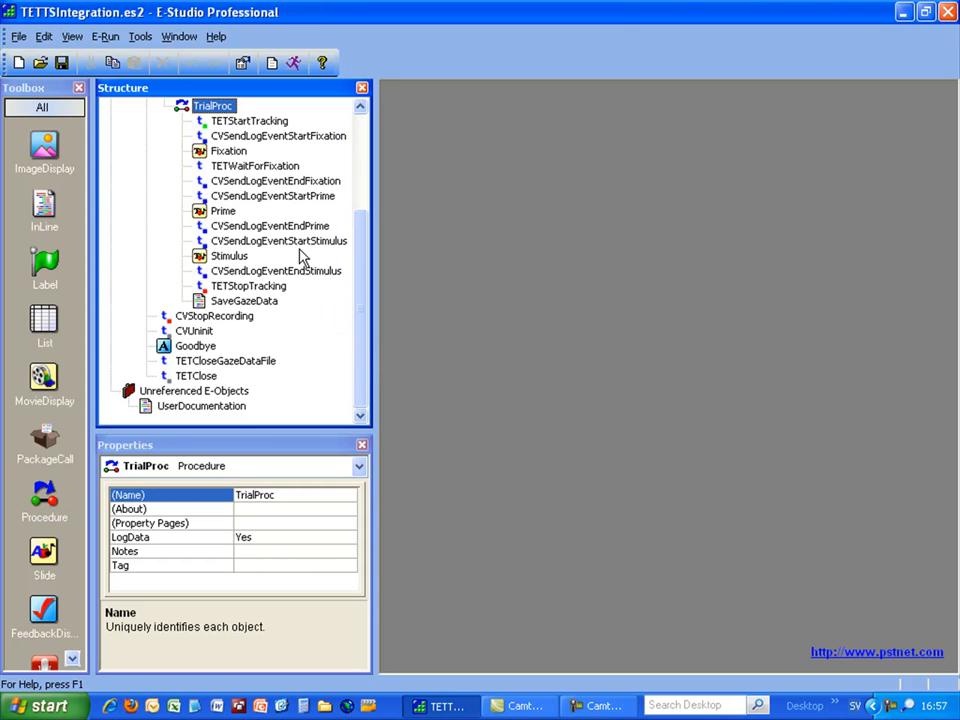
- Review the CVSendLogEventStartStimulus and CVSendLogEventEndStimulus call parameters
left_click(279, 240)
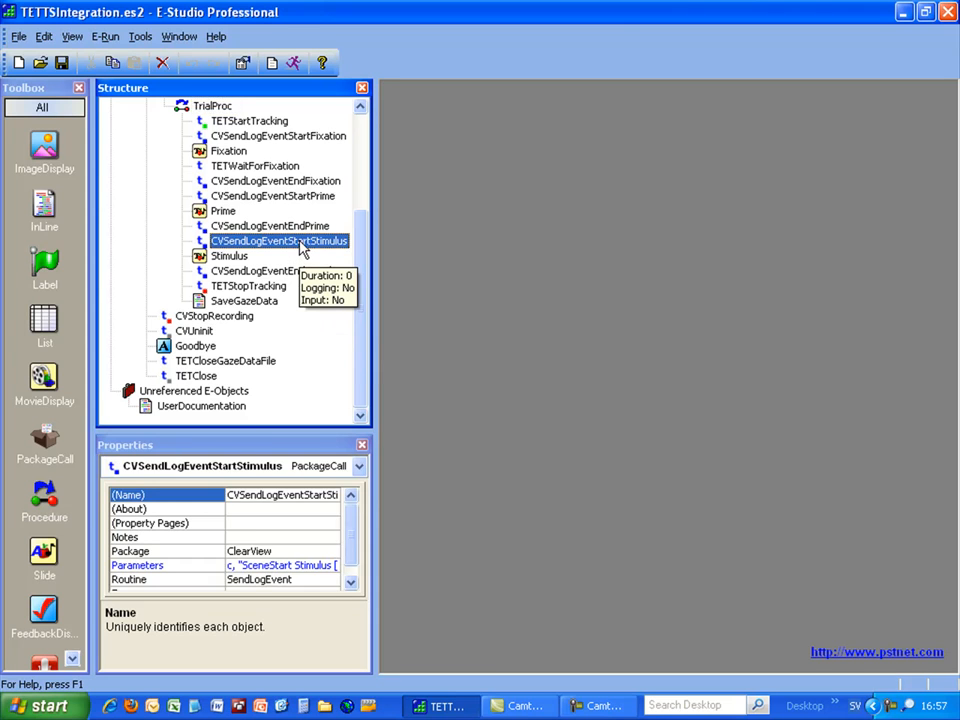
double_click(280, 240)
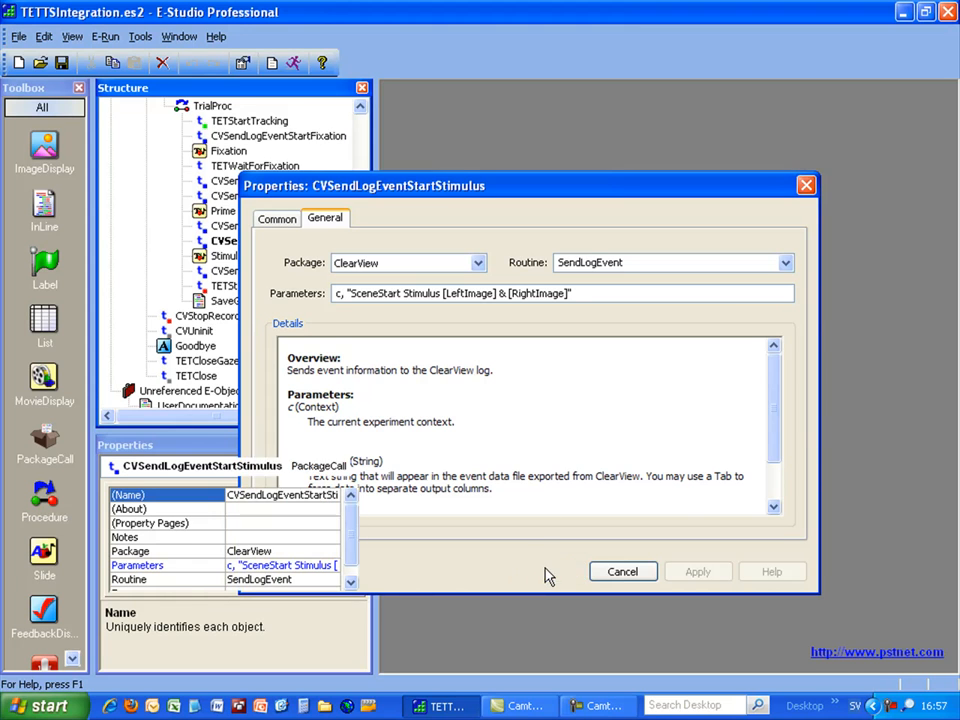
left_click(621, 571)
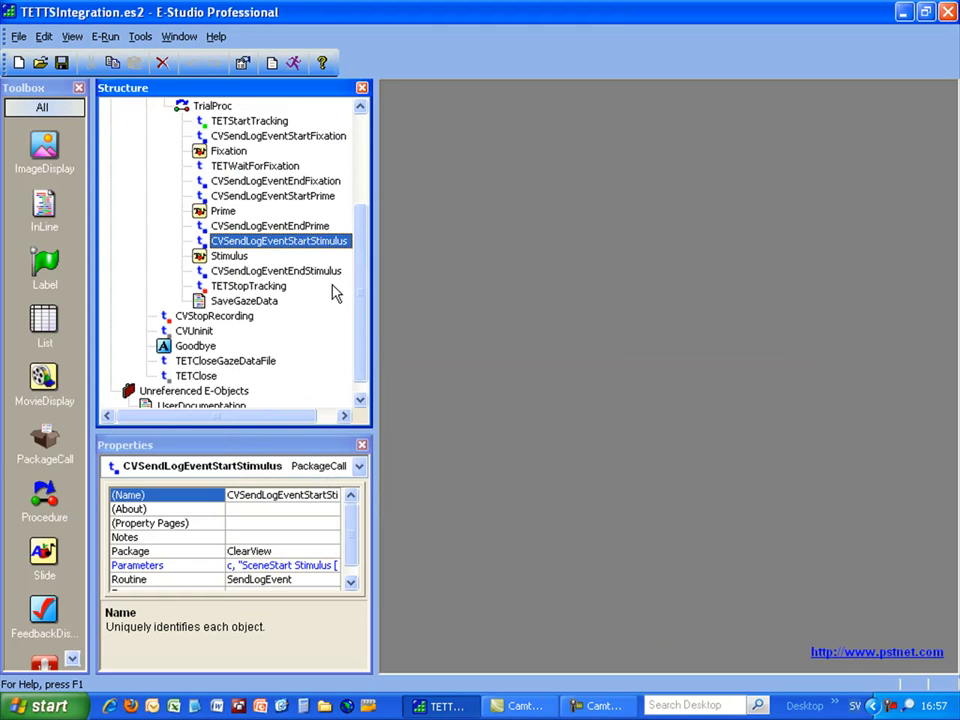
double_click(277, 270)
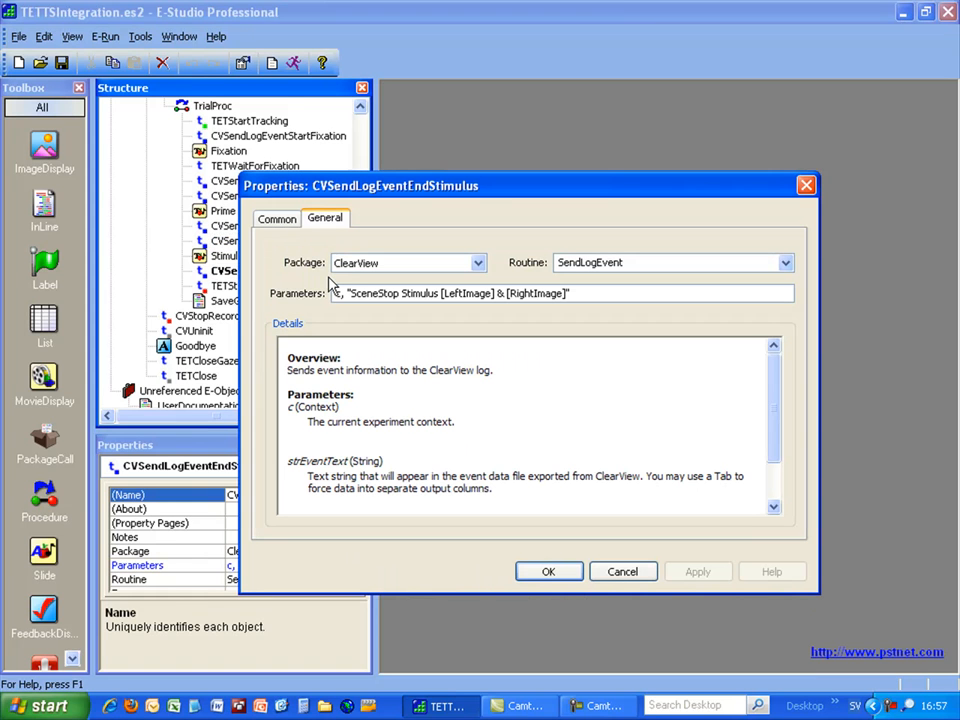
mouse_move(330, 288)
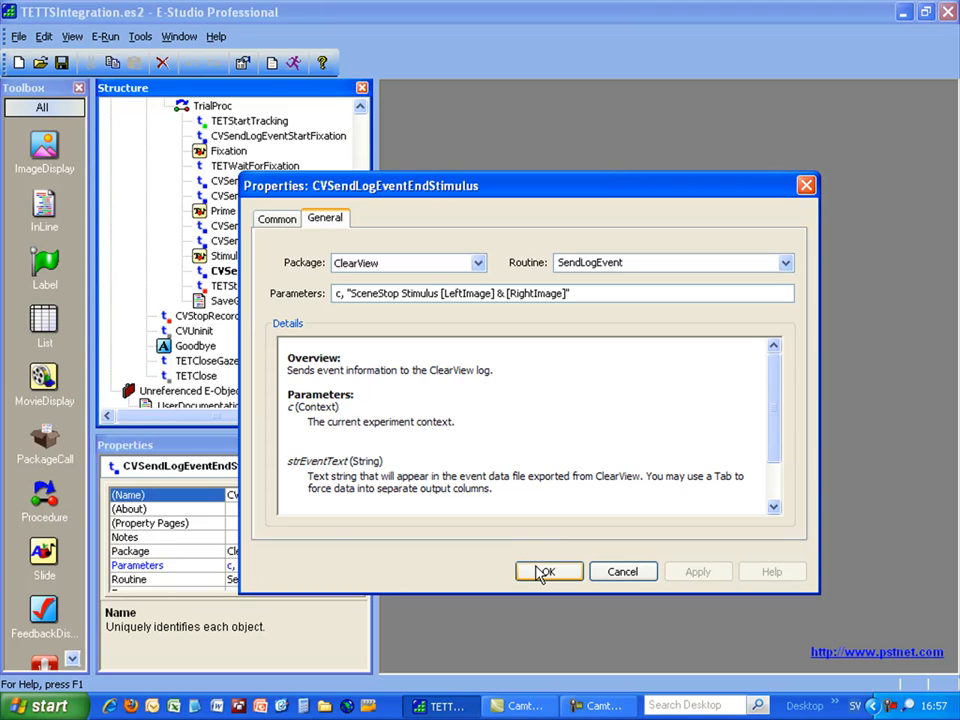
left_click(548, 571)
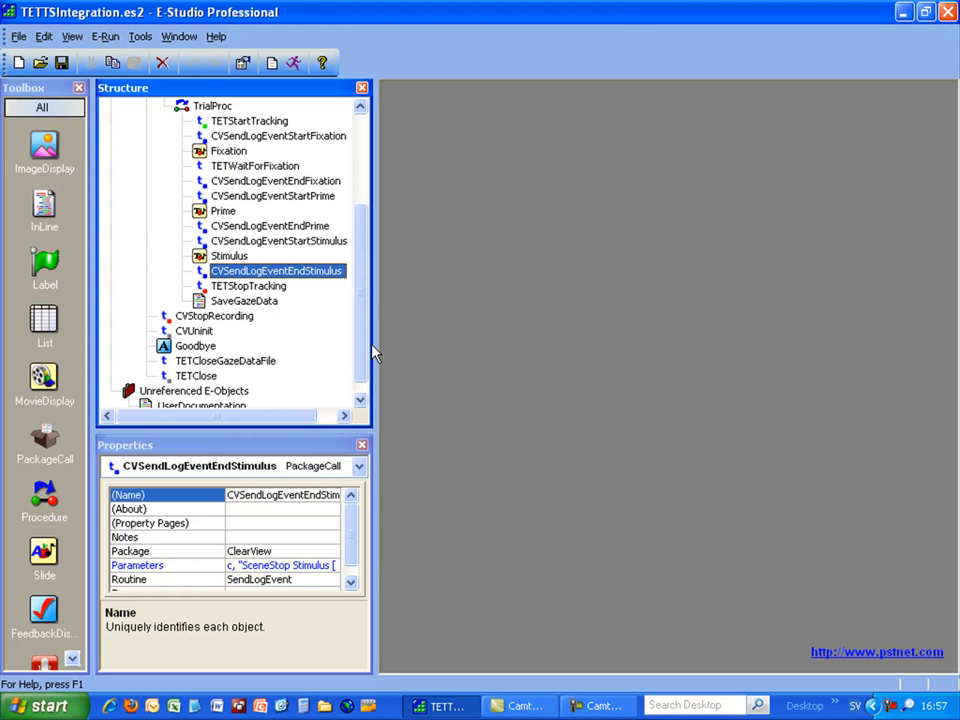
mouse_move(210, 80)
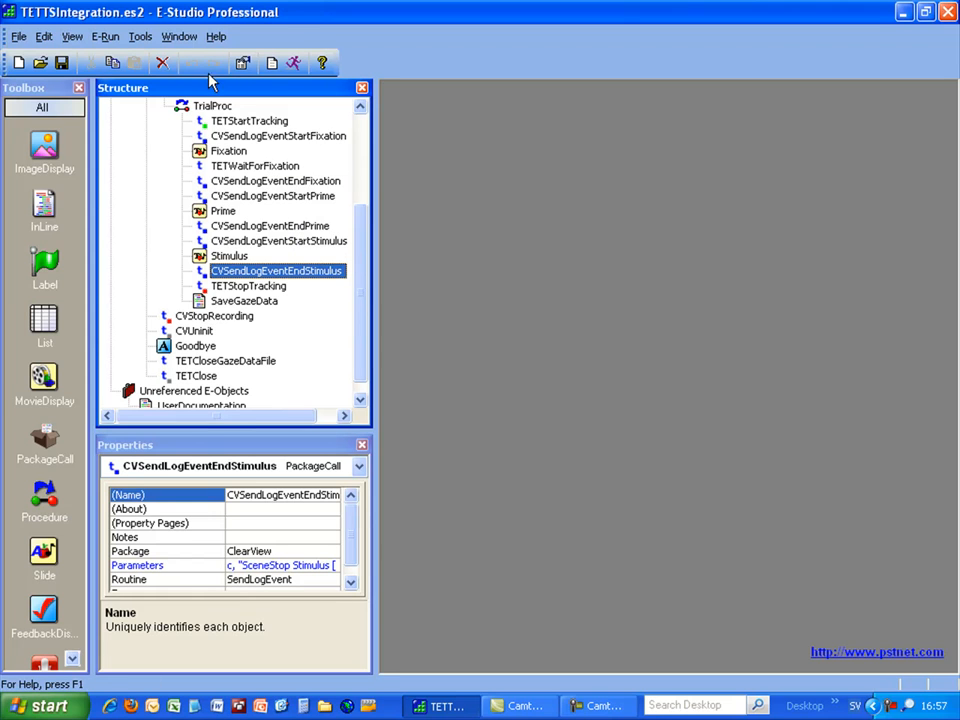
mouse_move(210, 110)
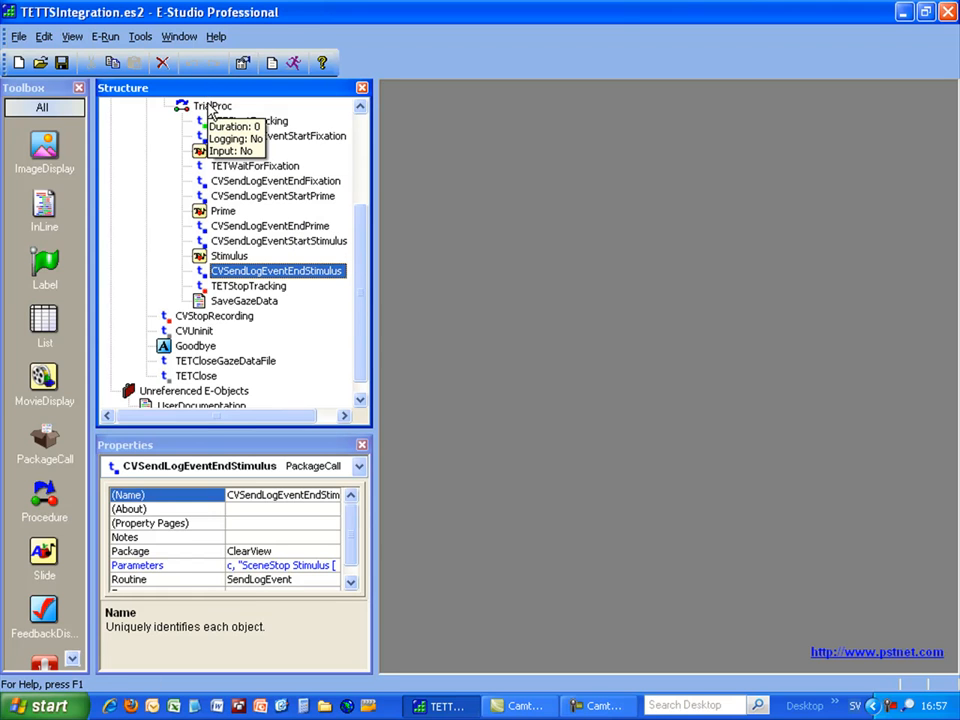
double_click(216, 105)
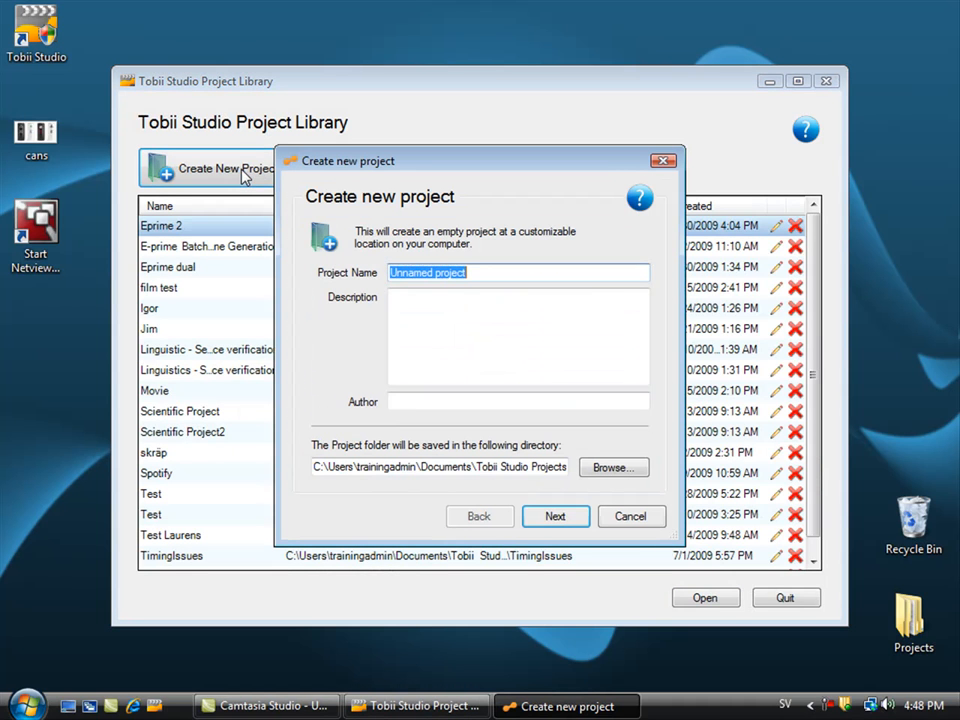
mouse_move(430, 223)
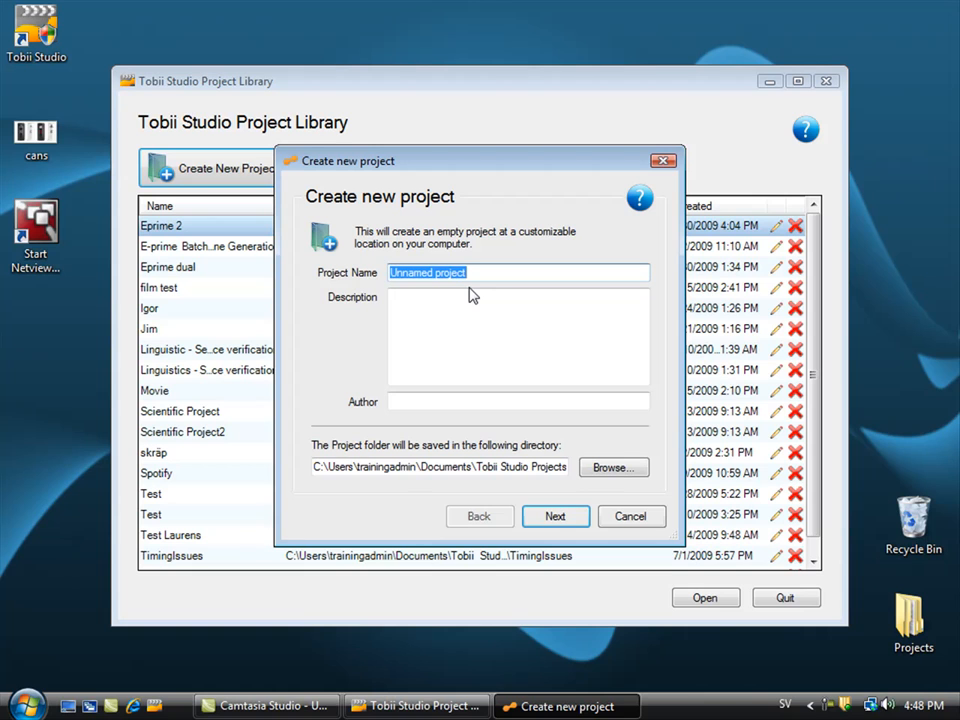
- Create the Tobii Studio project 'E-prime' with its first test 'External video'
type("E")
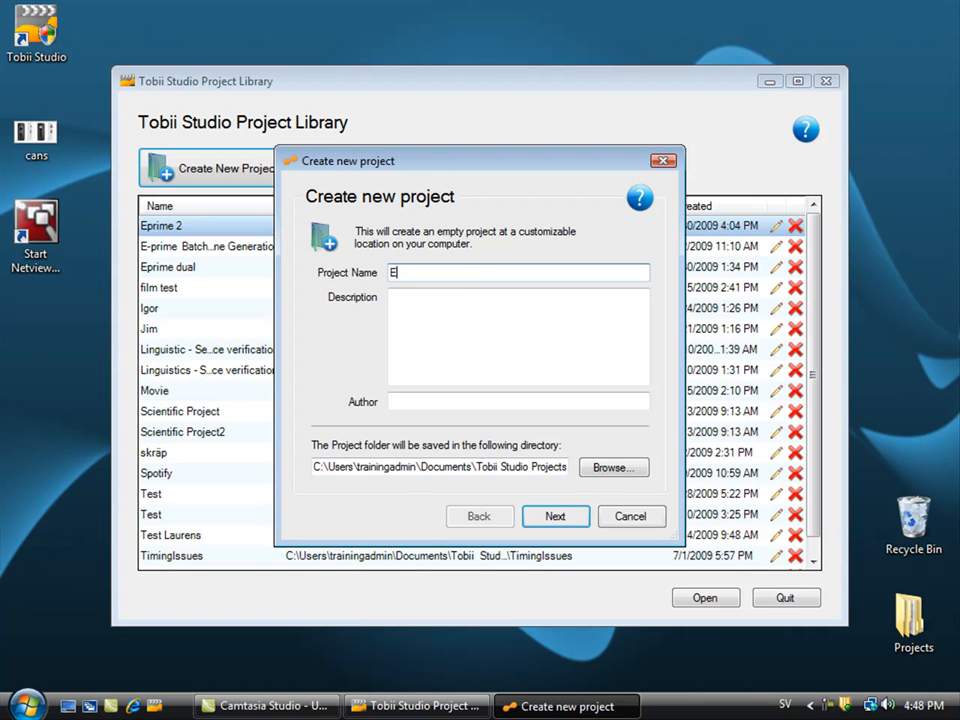
type("-prime")
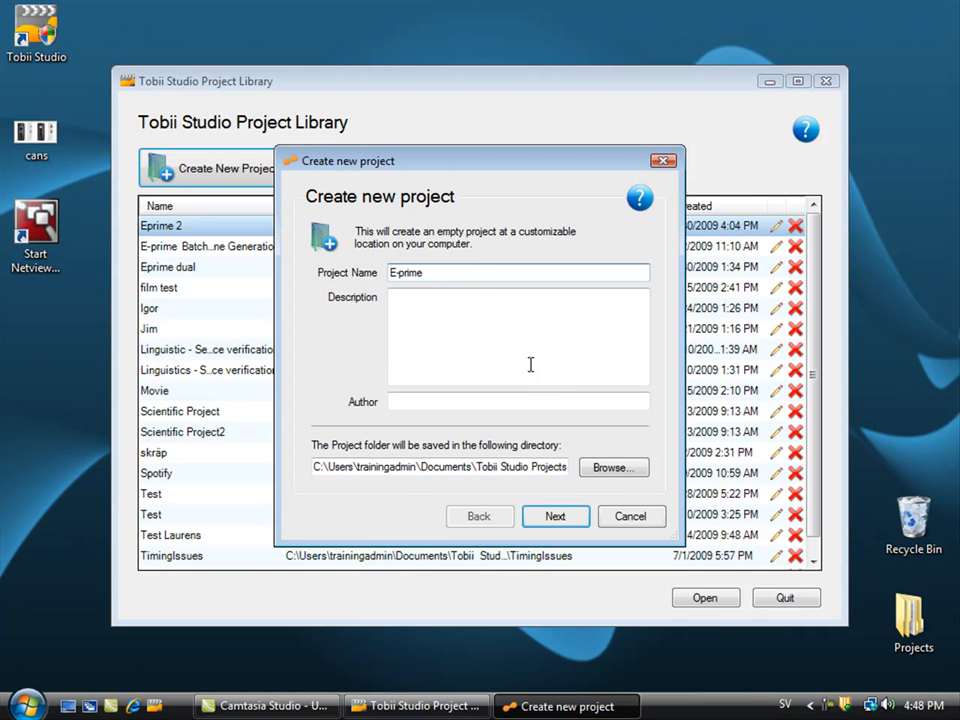
left_click(555, 516)
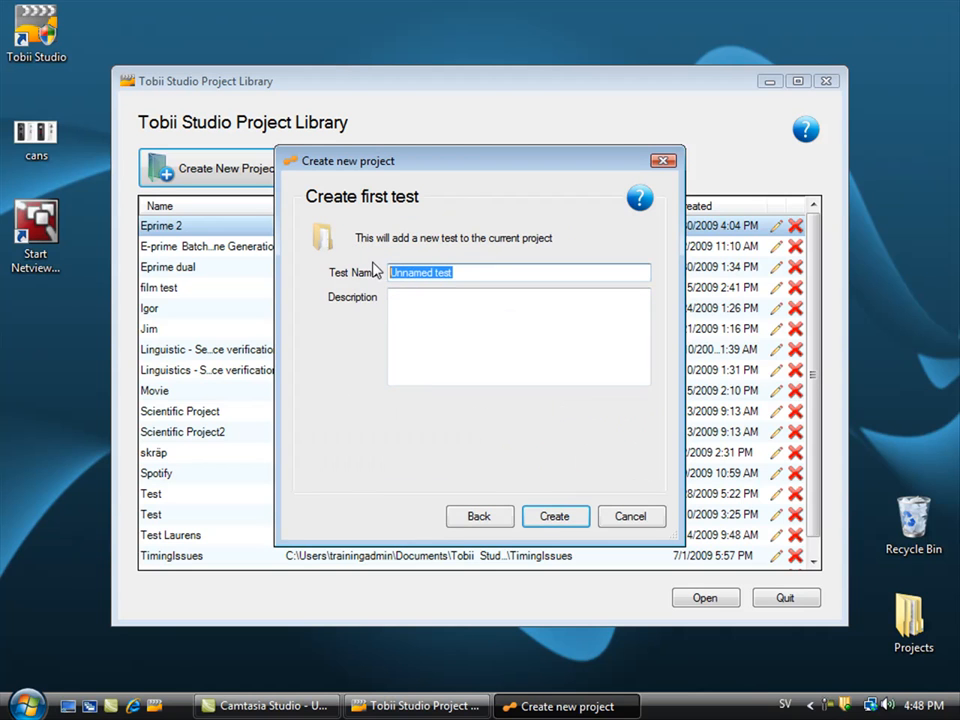
type("External video")
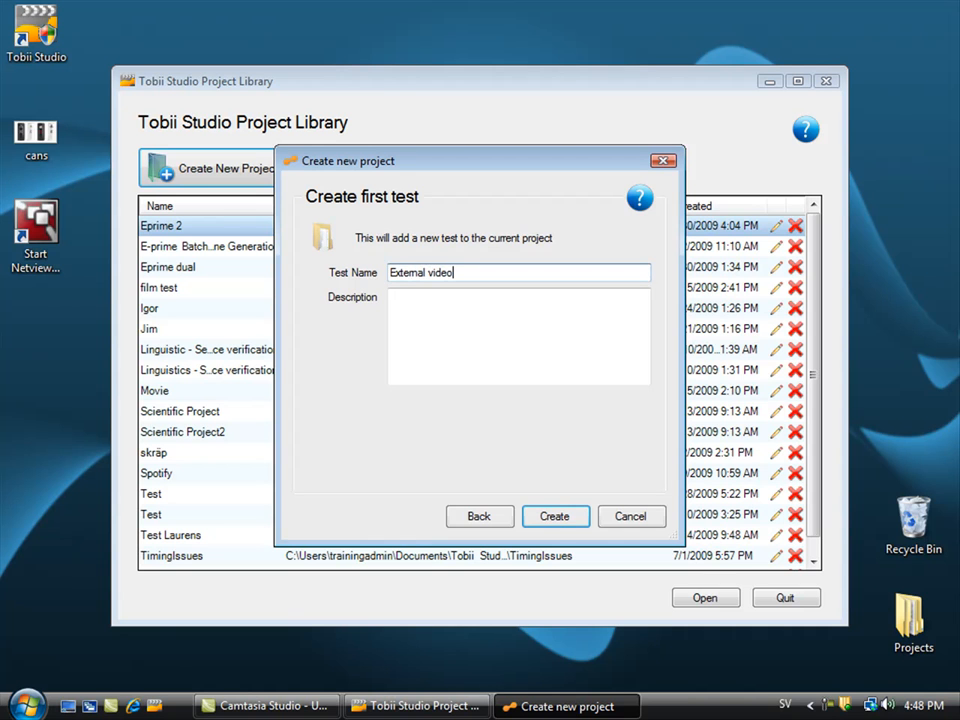
left_click(555, 516)
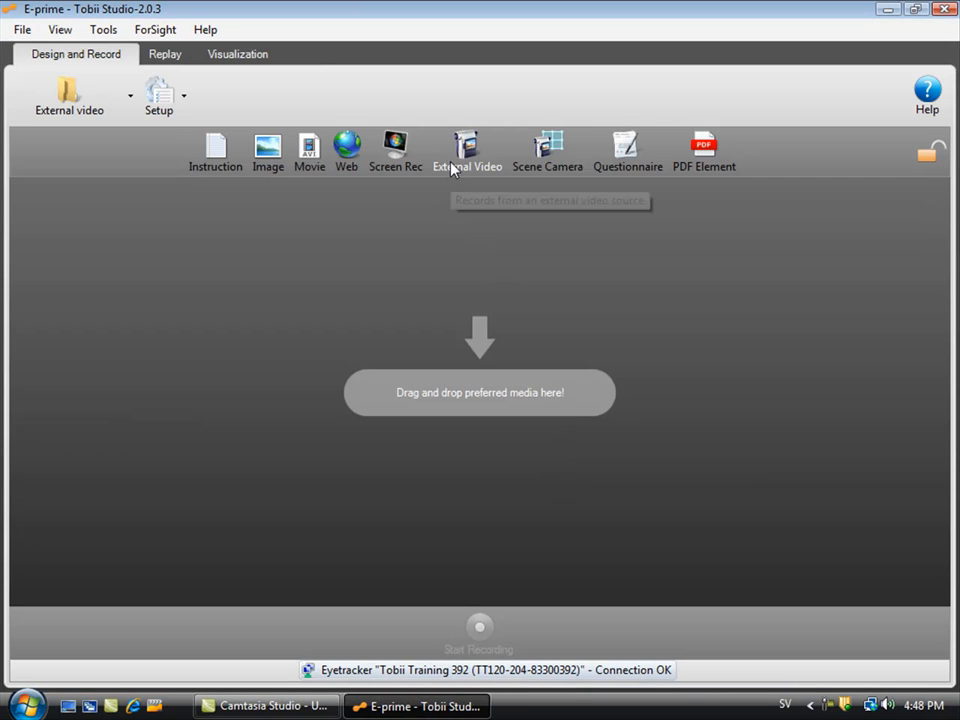
mouse_move(462, 391)
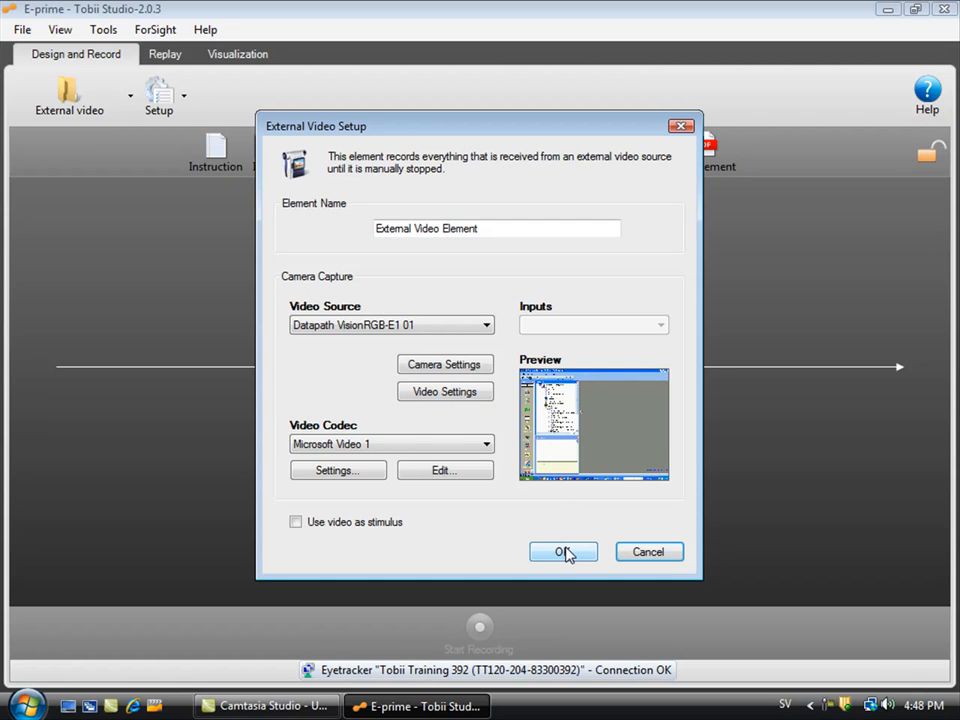
- Add an External Video element and start recording for participant P01
left_click(563, 551)
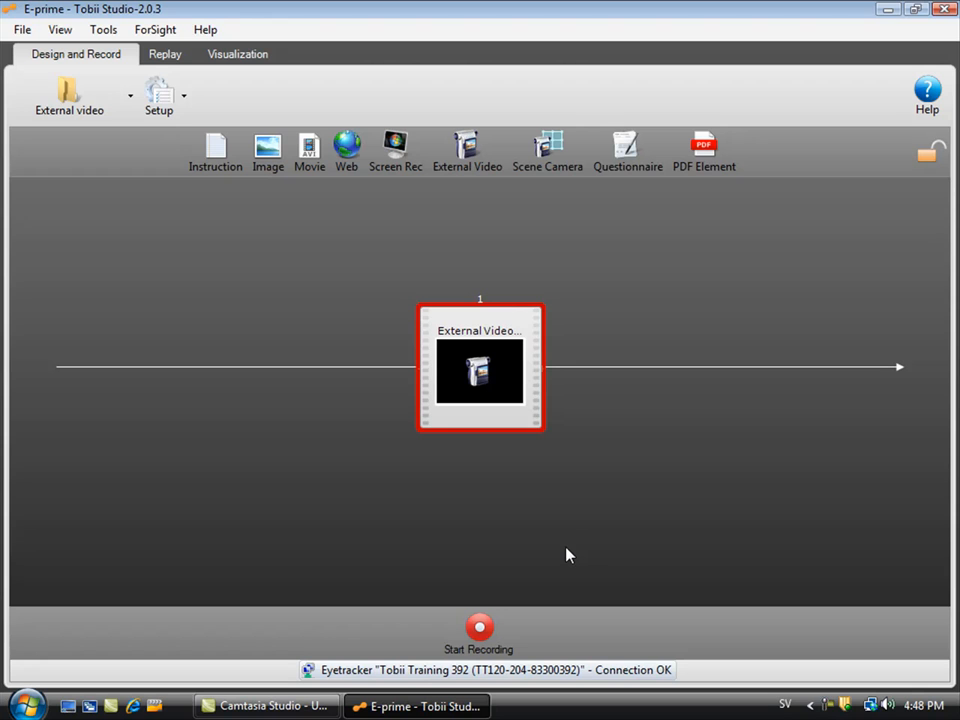
mouse_move(520, 605)
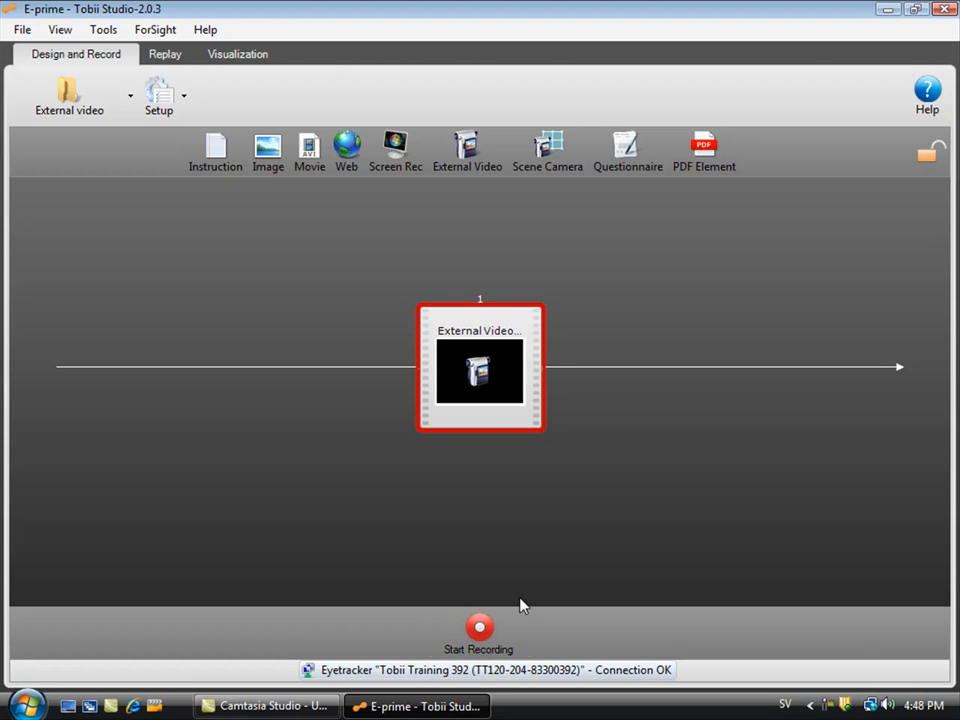
left_click(478, 628)
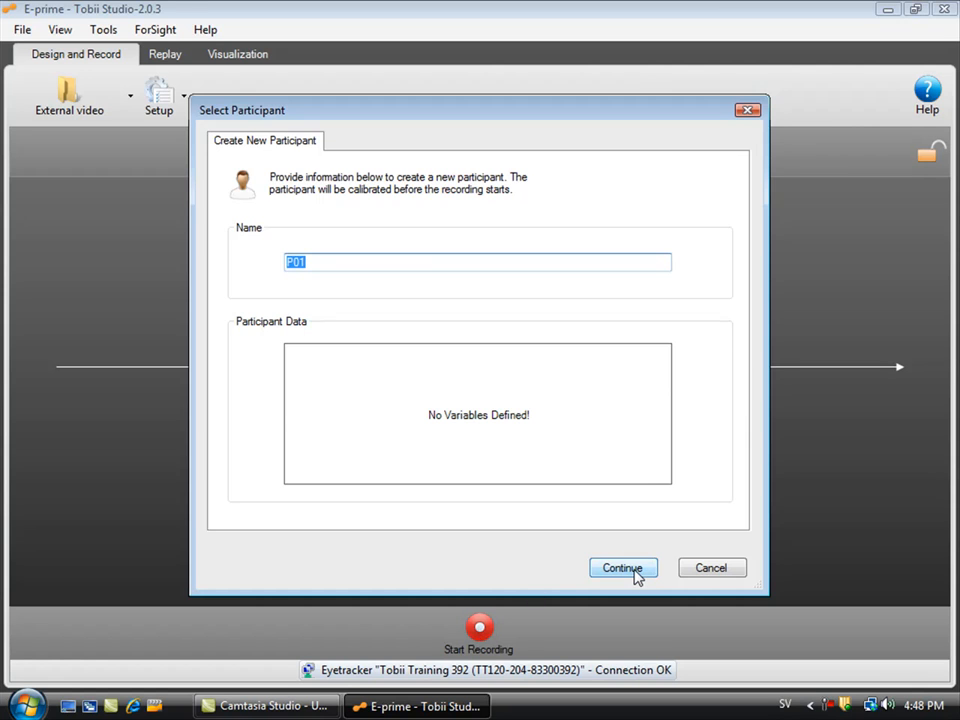
left_click(622, 568)
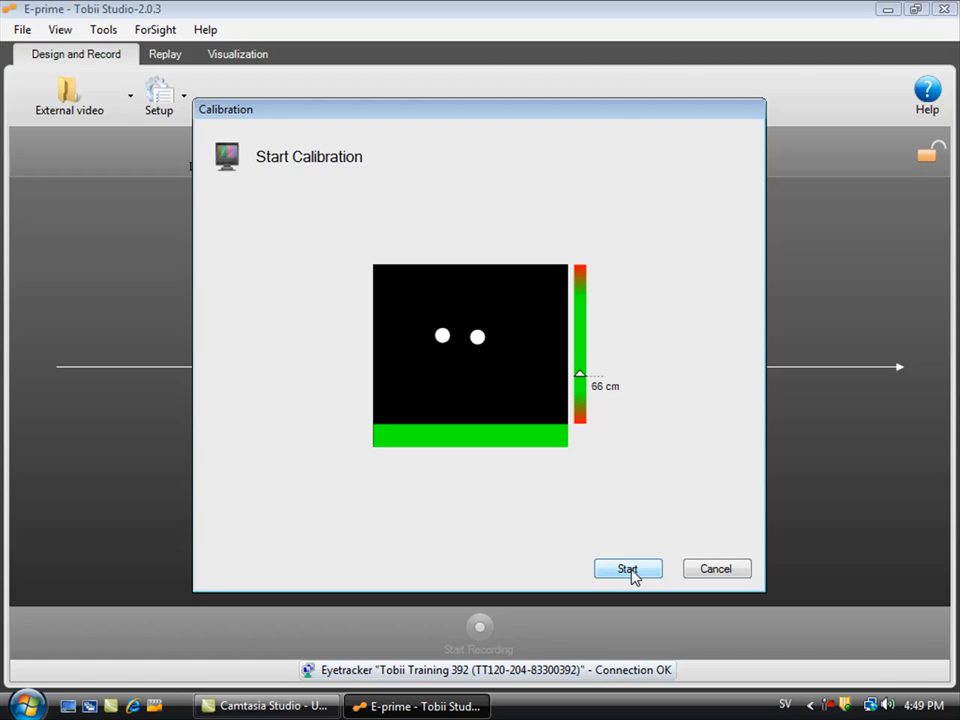
- Run the eye tracker calibration and start the Rec 01 recording
left_click(628, 568)
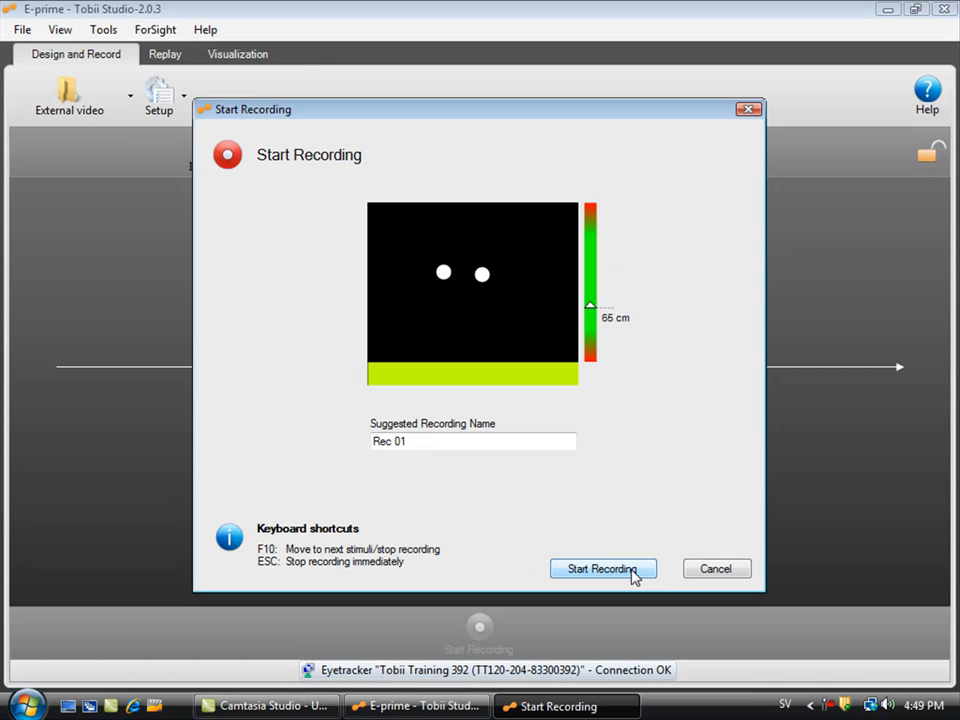
left_click(602, 568)
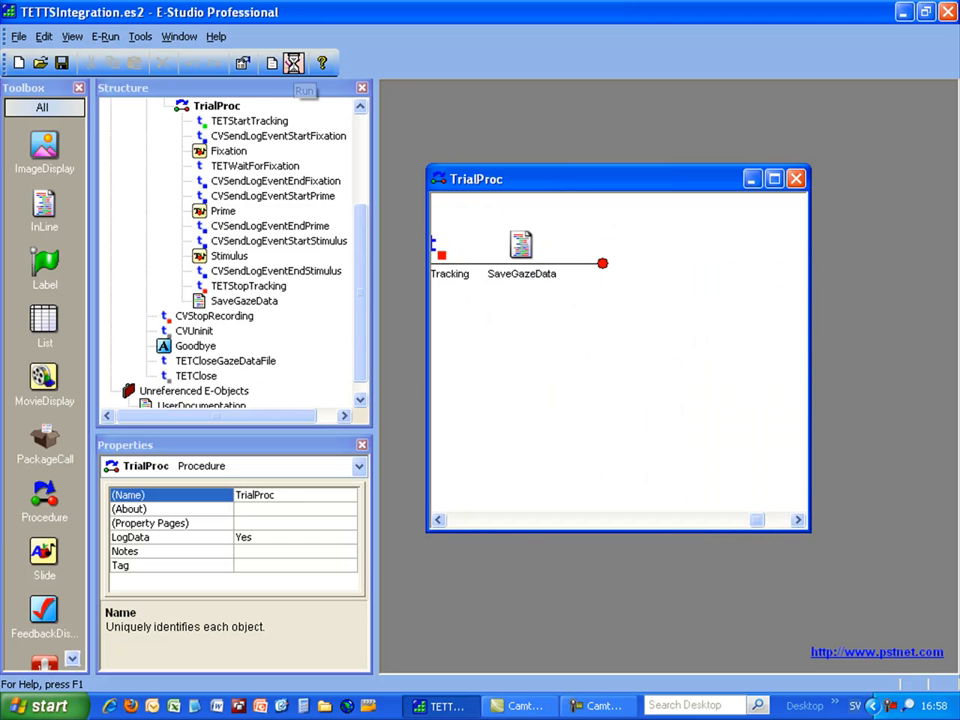
- Run the TETTSIntegration experiment, accepting subject number 1
left_click(305, 90)
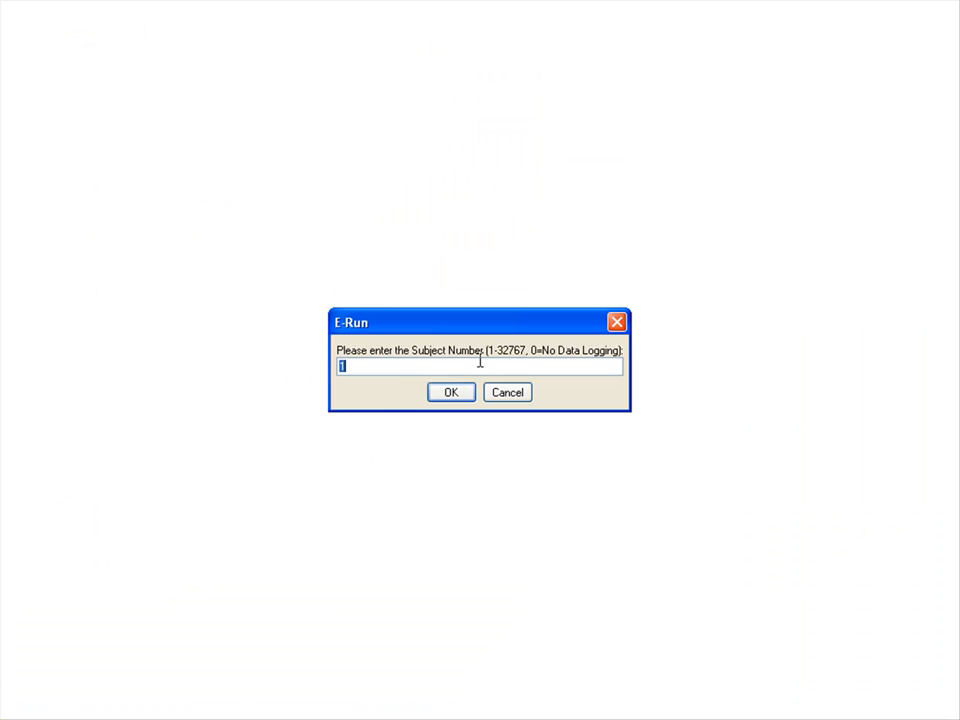
left_click(451, 391)
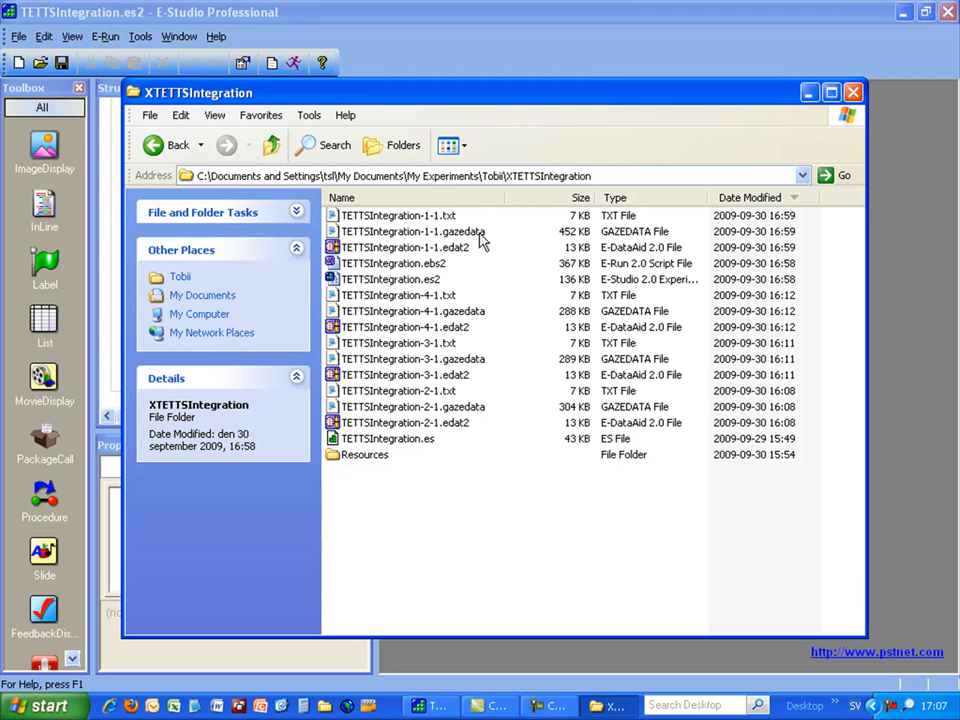
- Bring up the file actions for TETTSIntegration-1-1.gazedata
right_click(410, 231)
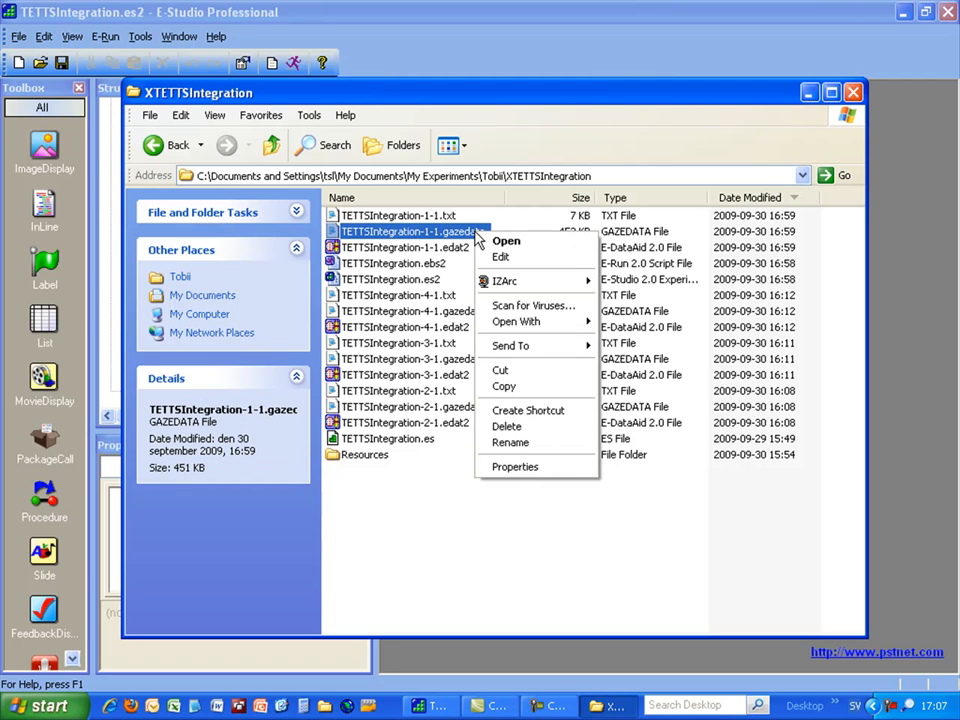
mouse_move(515, 321)
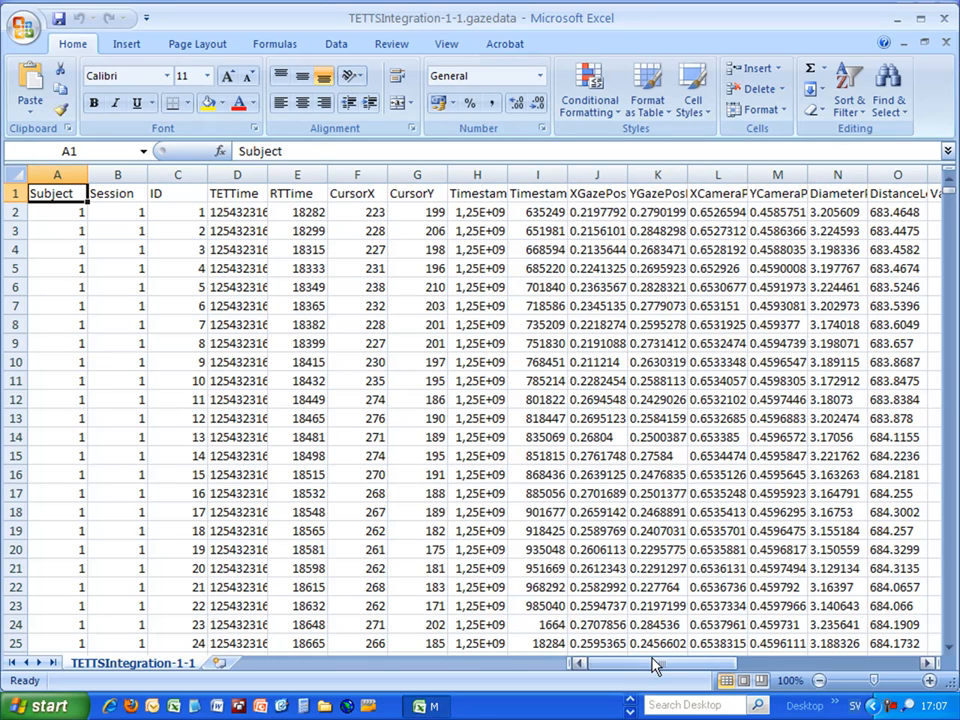
scroll("right", 3)
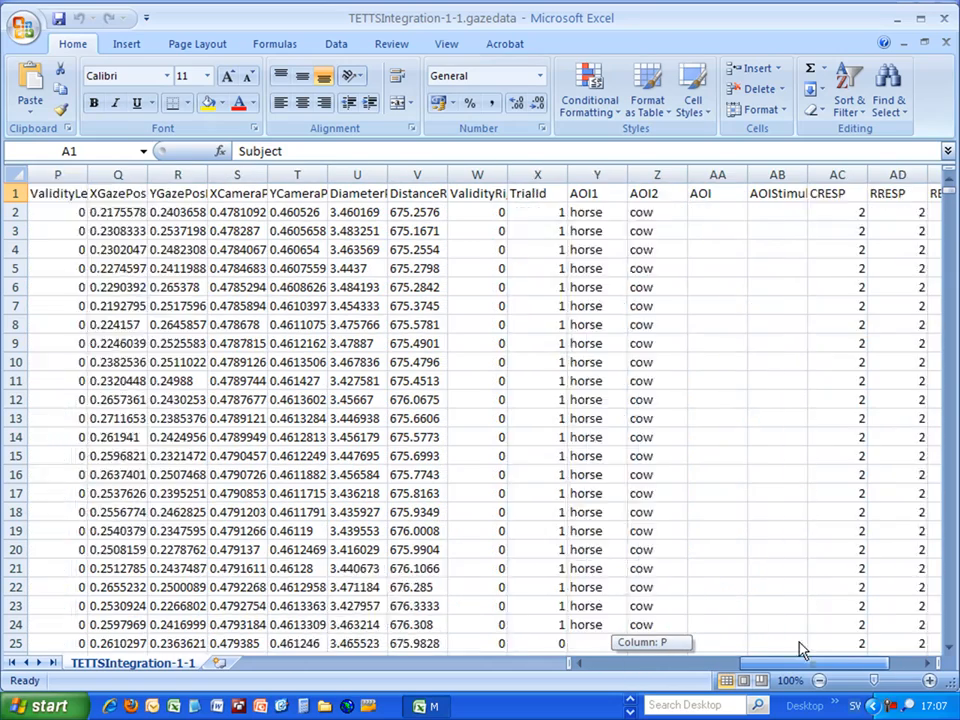
scroll("right", 3)
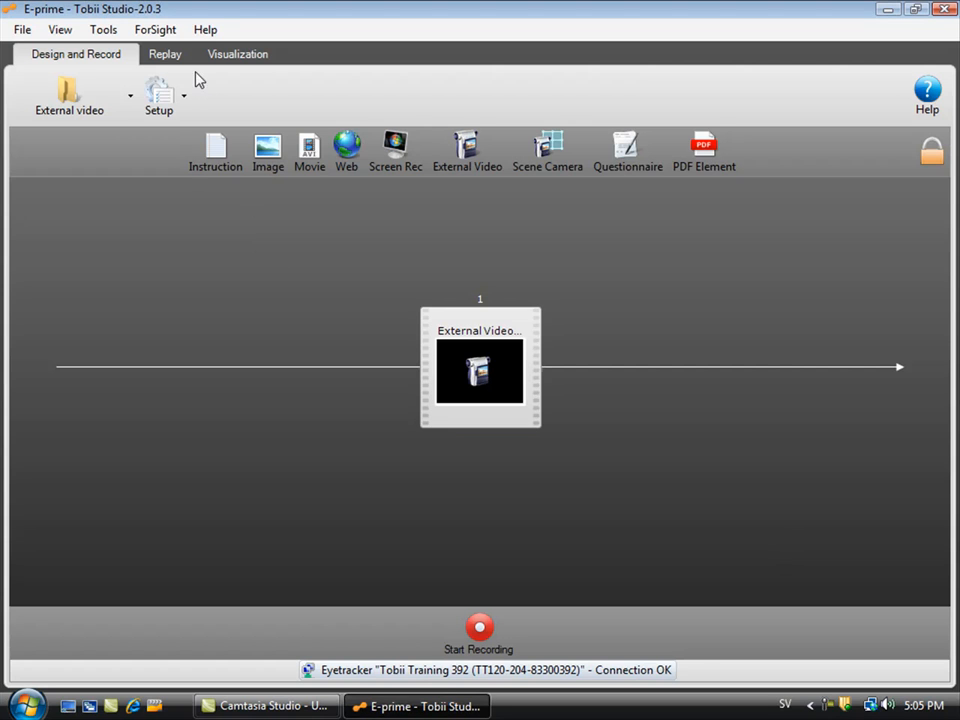
- Play and pause Rec 01 in Replay through the fixation, cow and dog scenes
left_click(165, 54)
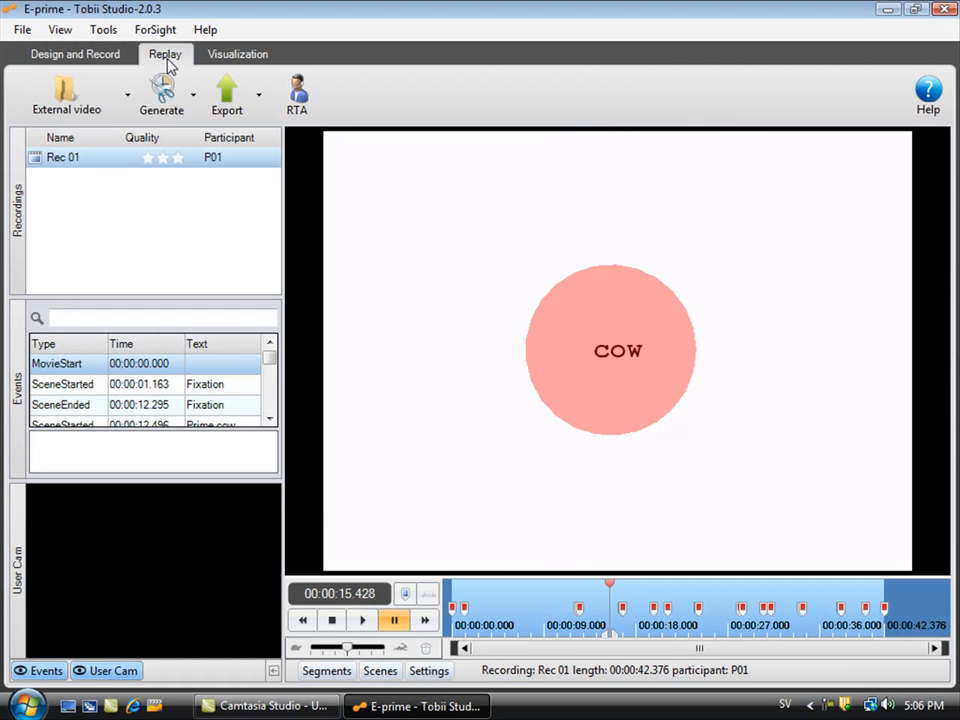
left_click(362, 620)
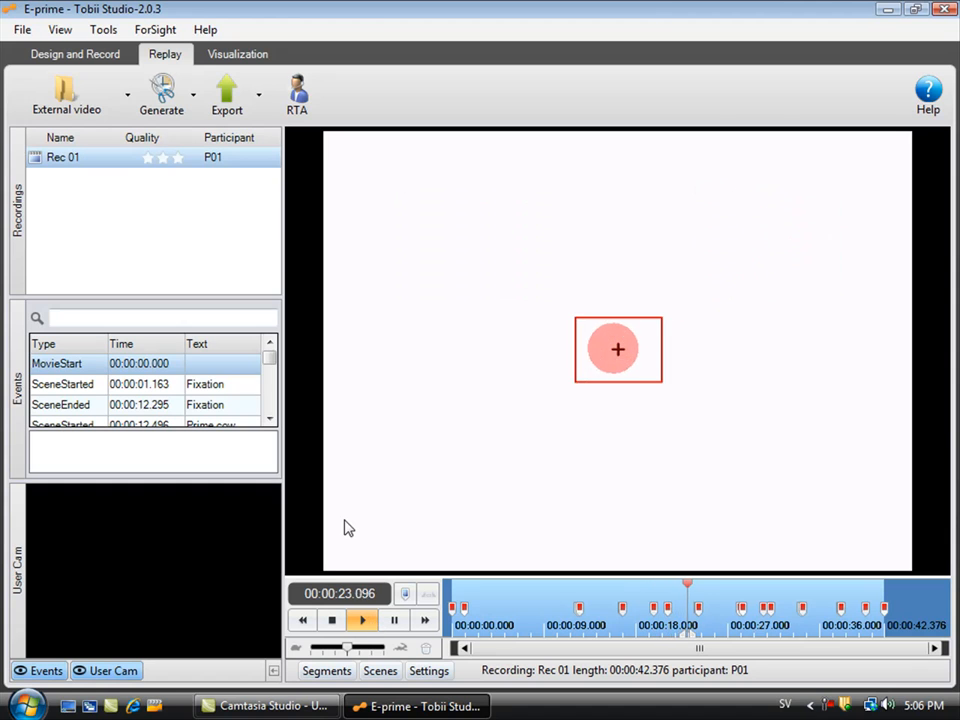
left_click(394, 620)
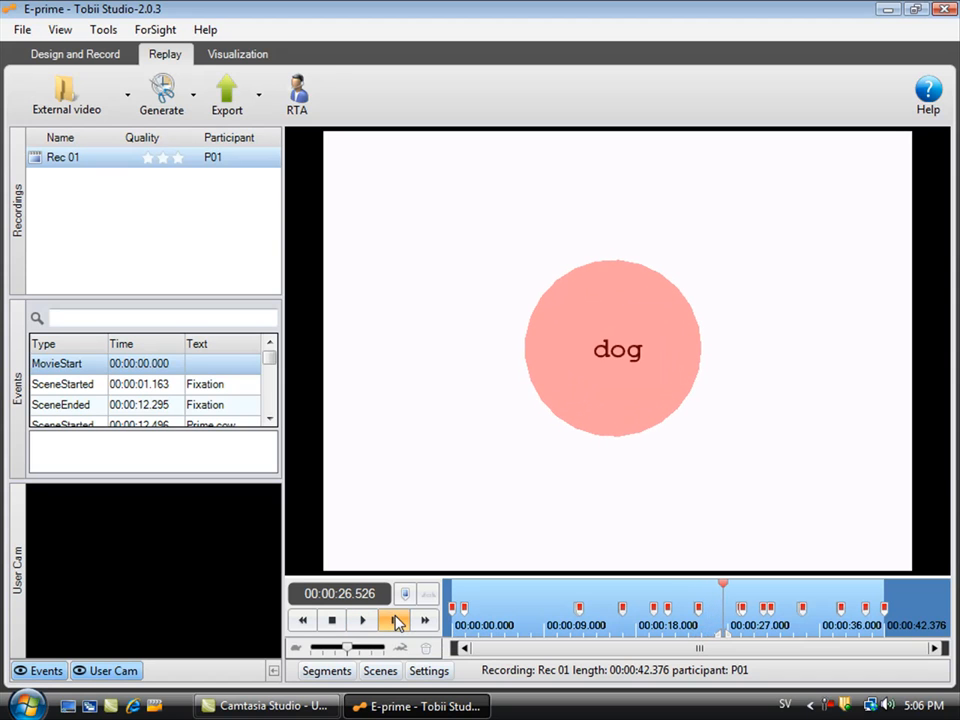
left_click(162, 95)
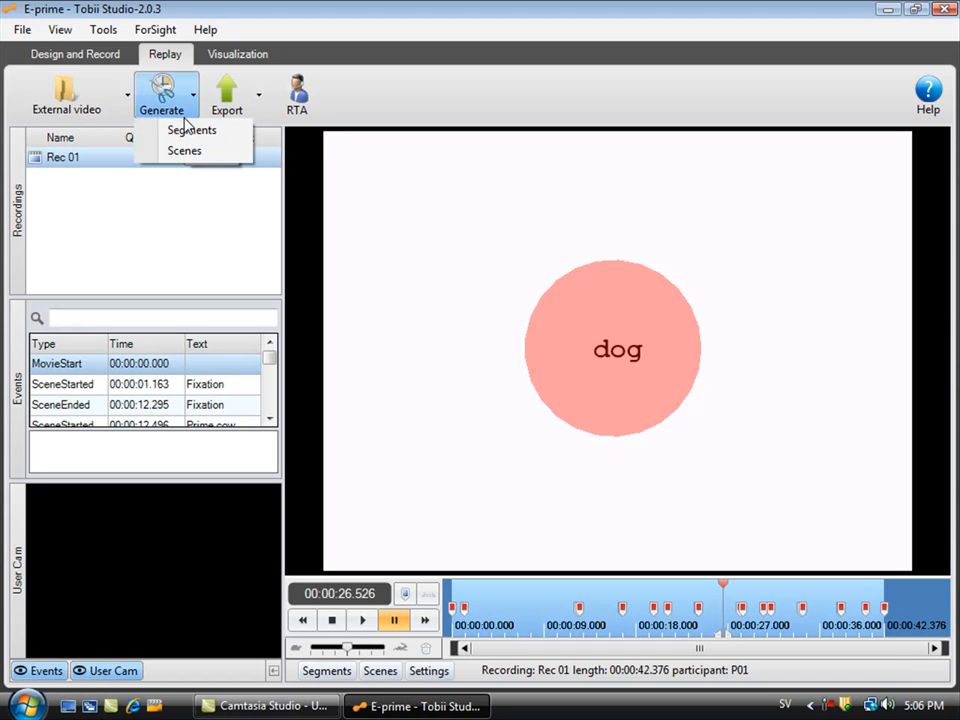
- Generate scenes for Rec 01 only and display the Scenes list
left_click(184, 150)
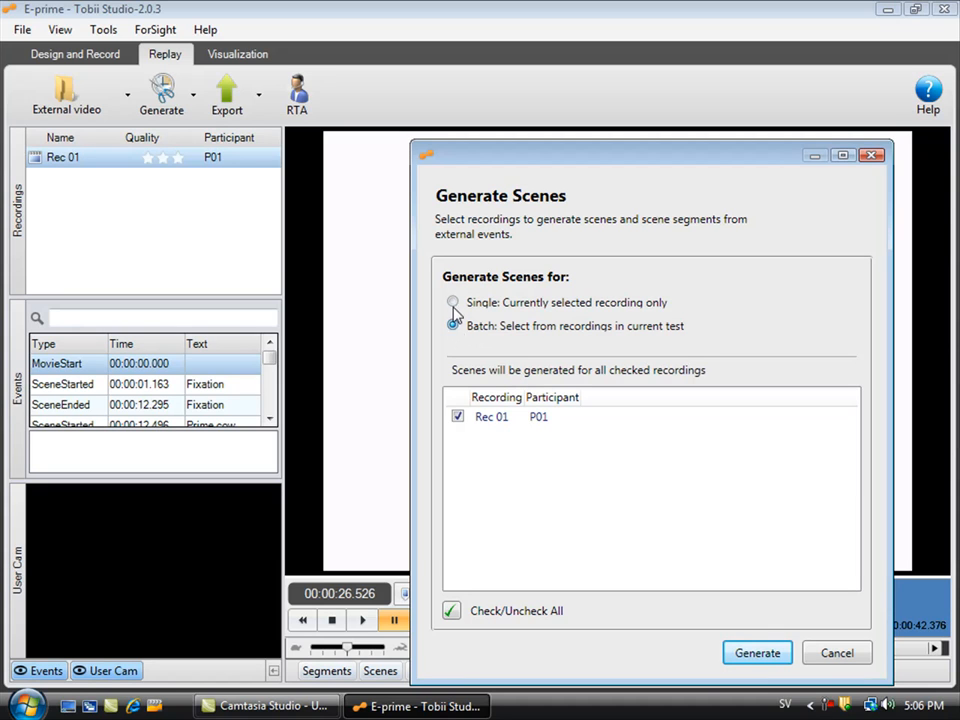
left_click(453, 302)
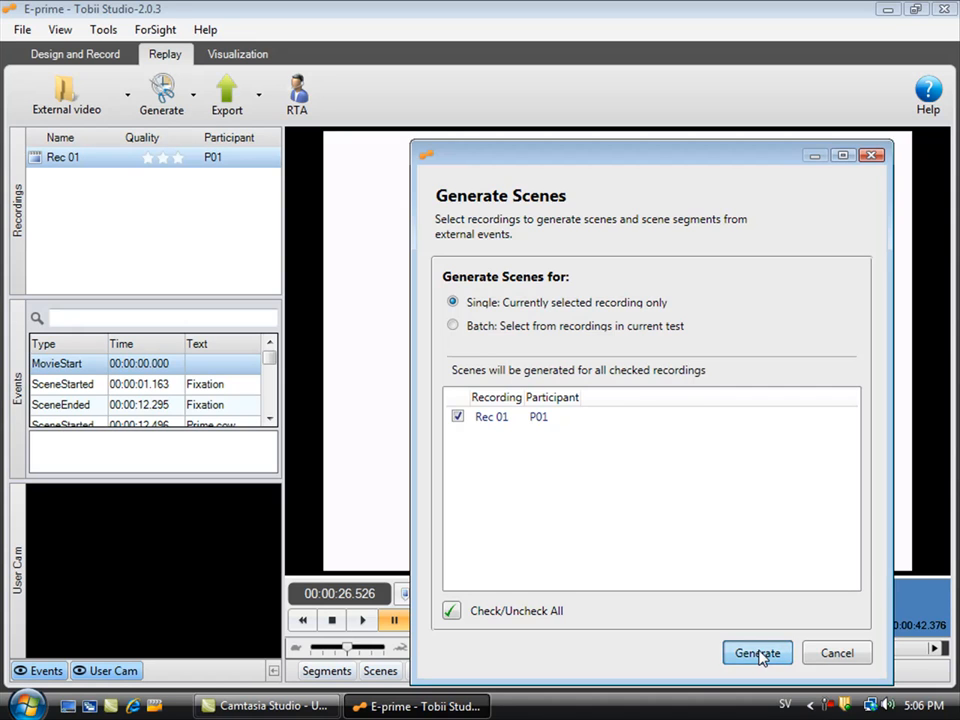
left_click(757, 652)
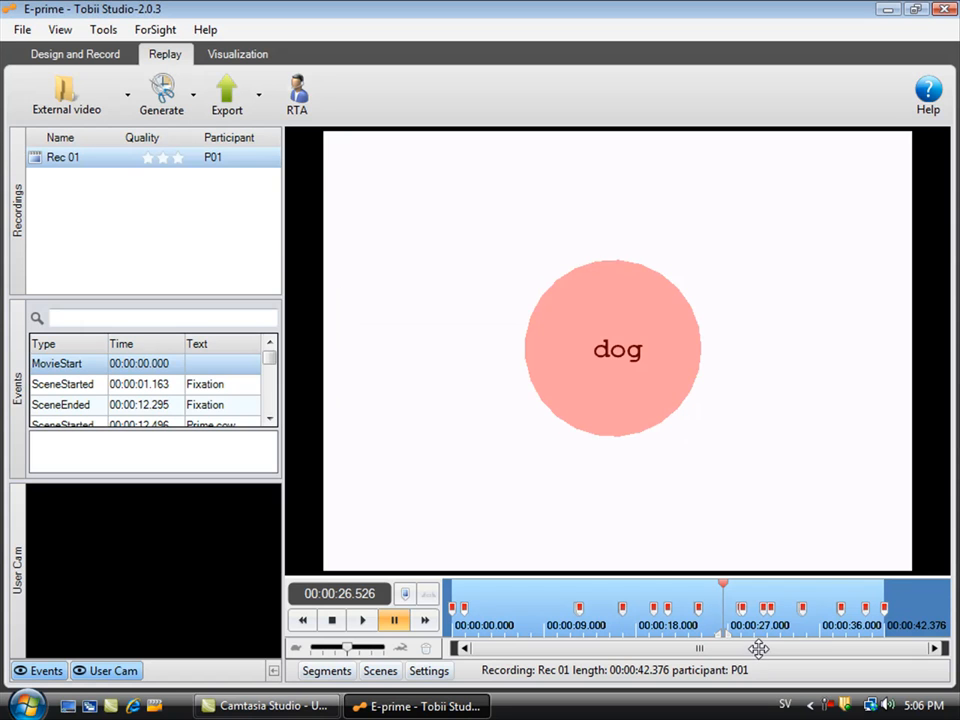
left_click(379, 670)
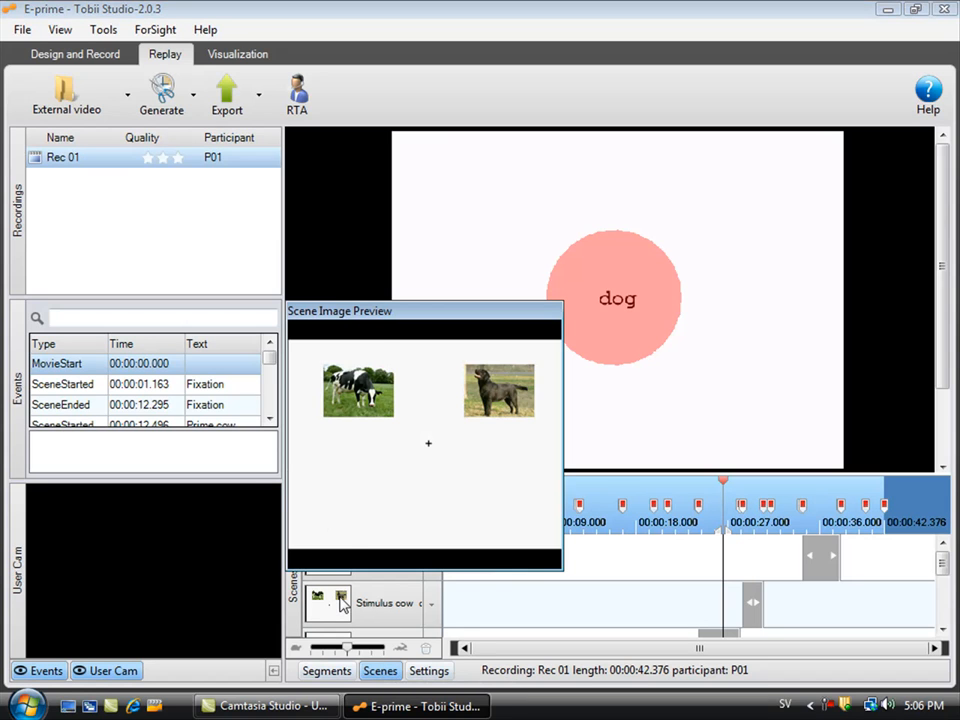
- View gaze plots for Fixation, horse & cow, Prime dog, cow & dog scenes, plus a heat map
left_click(237, 53)
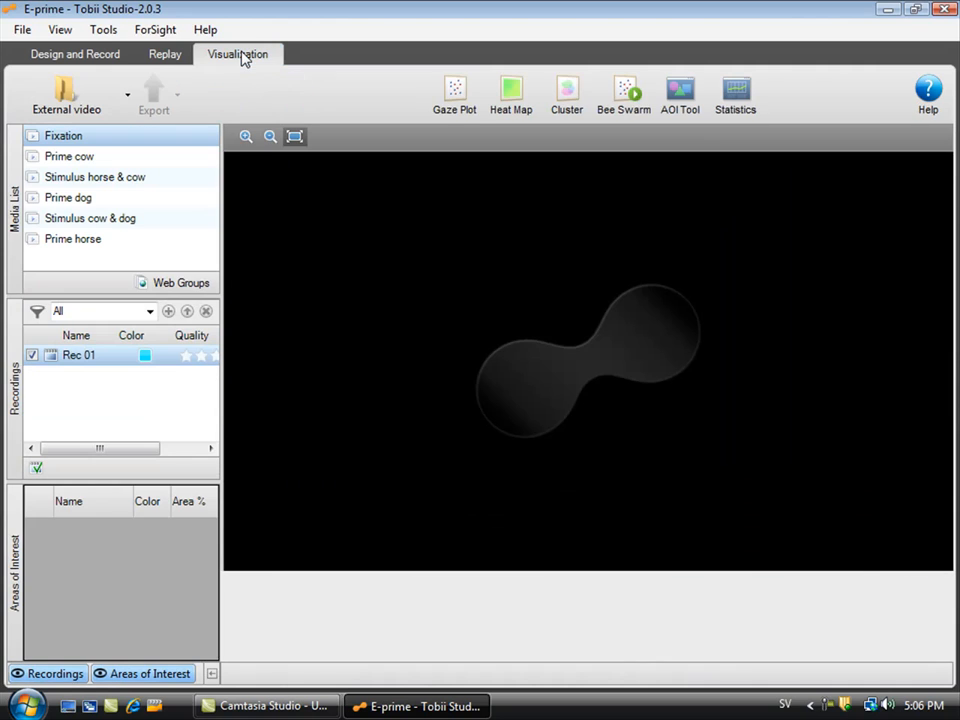
left_click(454, 93)
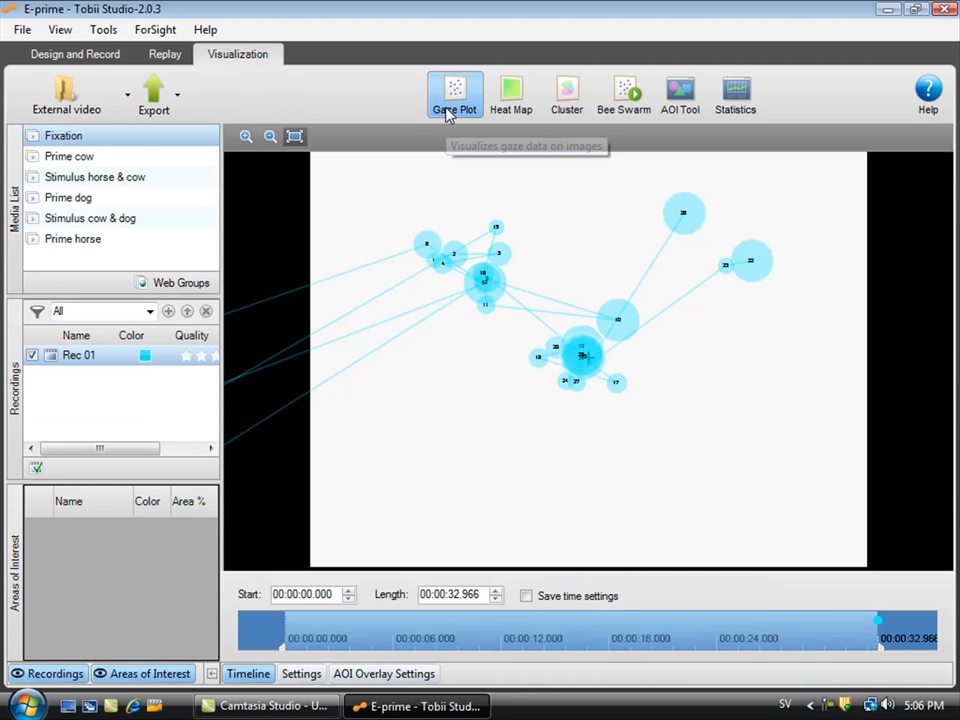
left_click(94, 176)
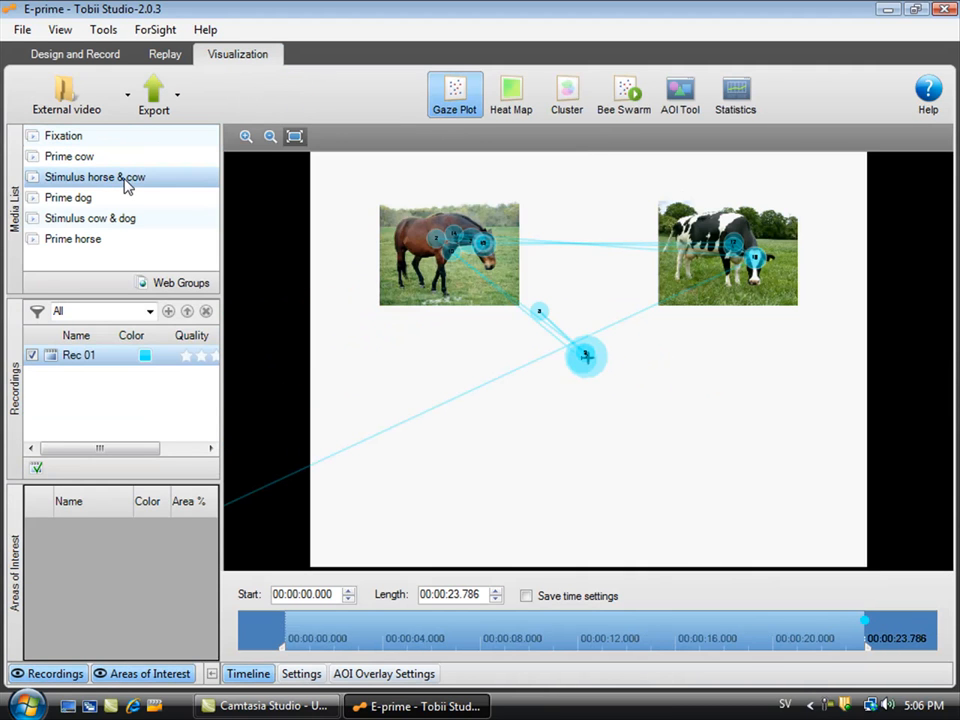
left_click(68, 197)
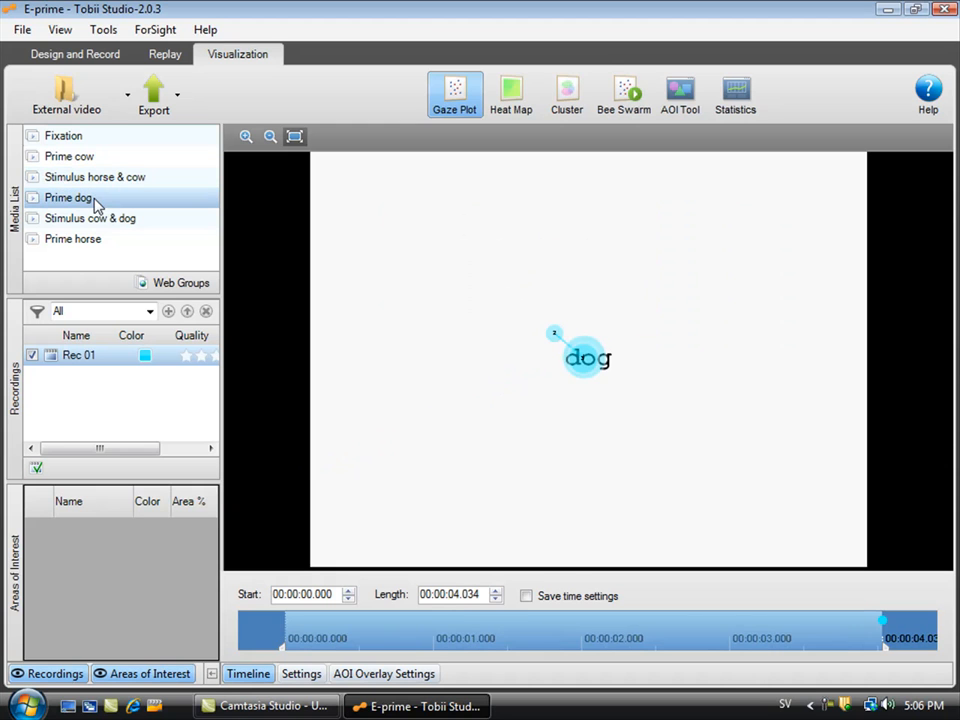
left_click(90, 218)
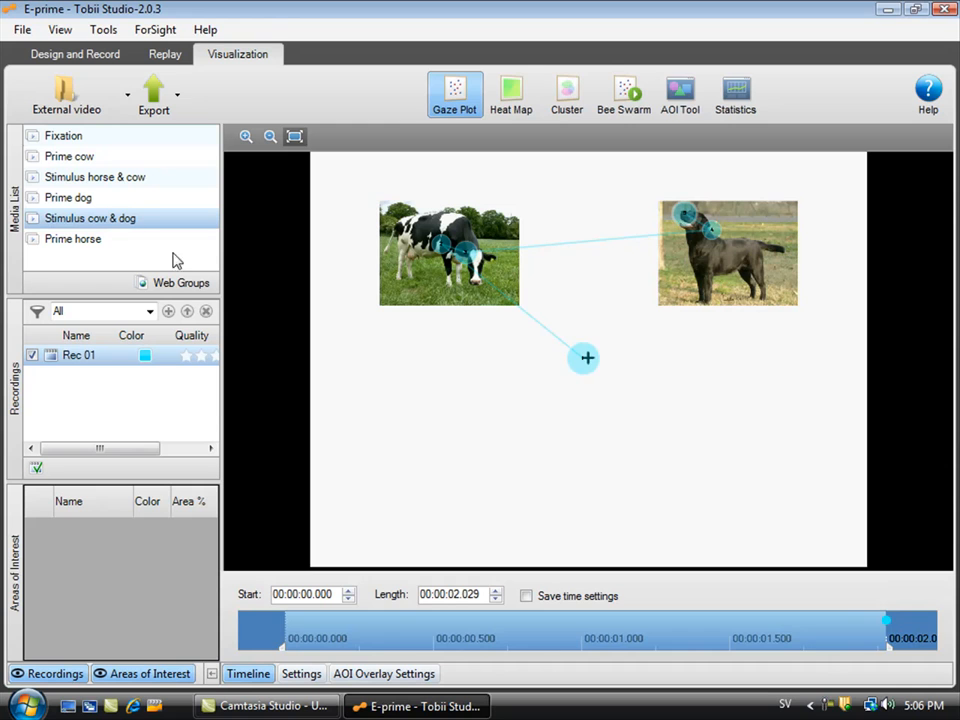
left_click(511, 90)
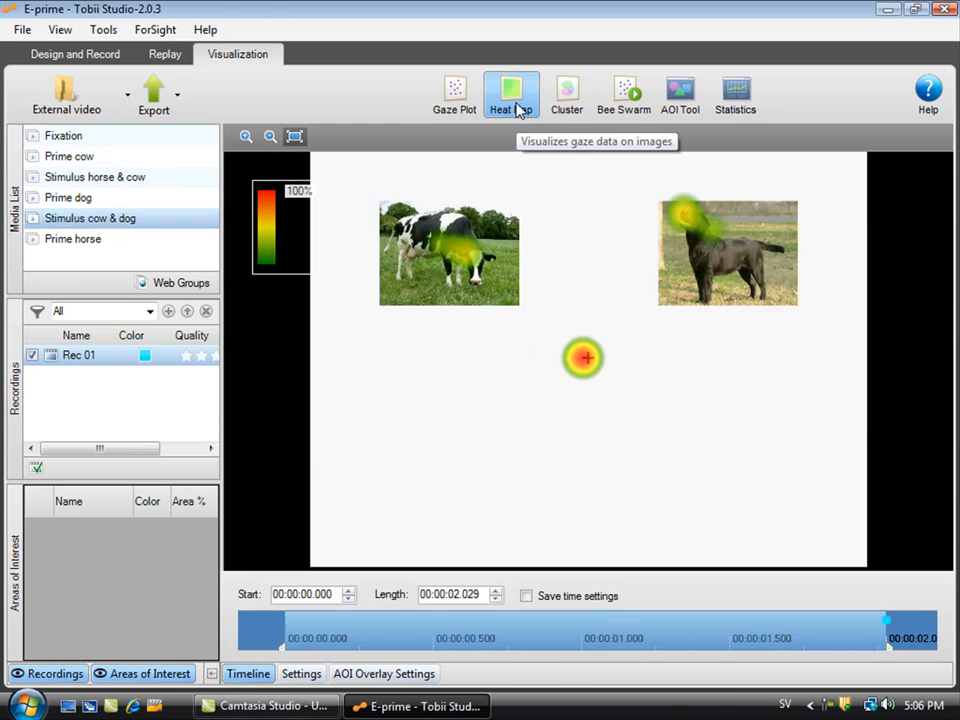
left_click(679, 93)
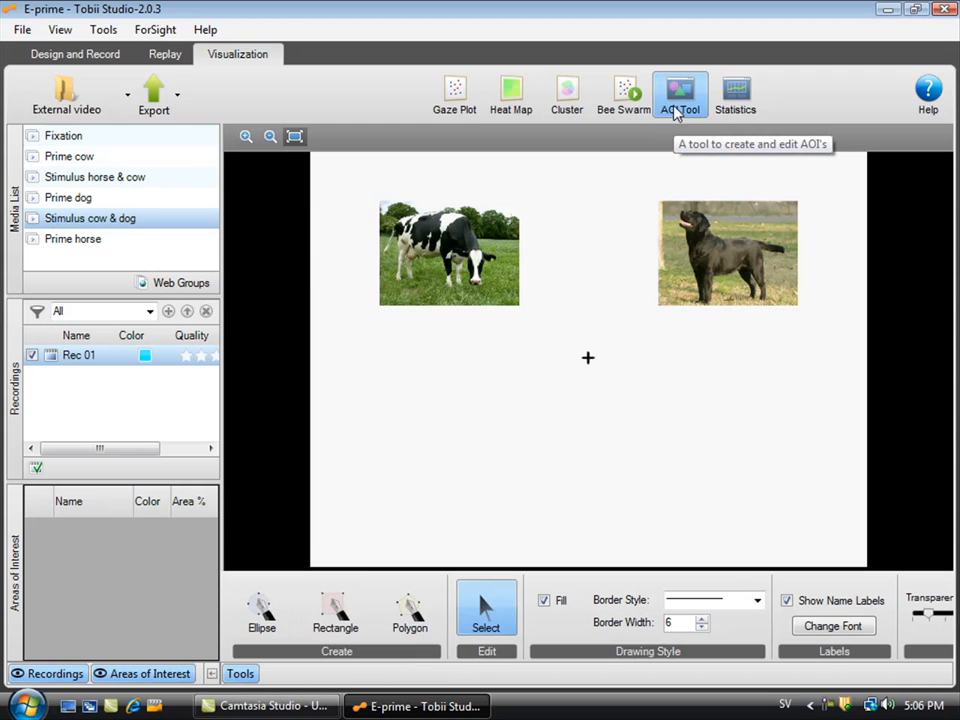
- Draw rectangular AOIs around the cow and dog pictures and chart their mouse click statistics
left_click(335, 610)
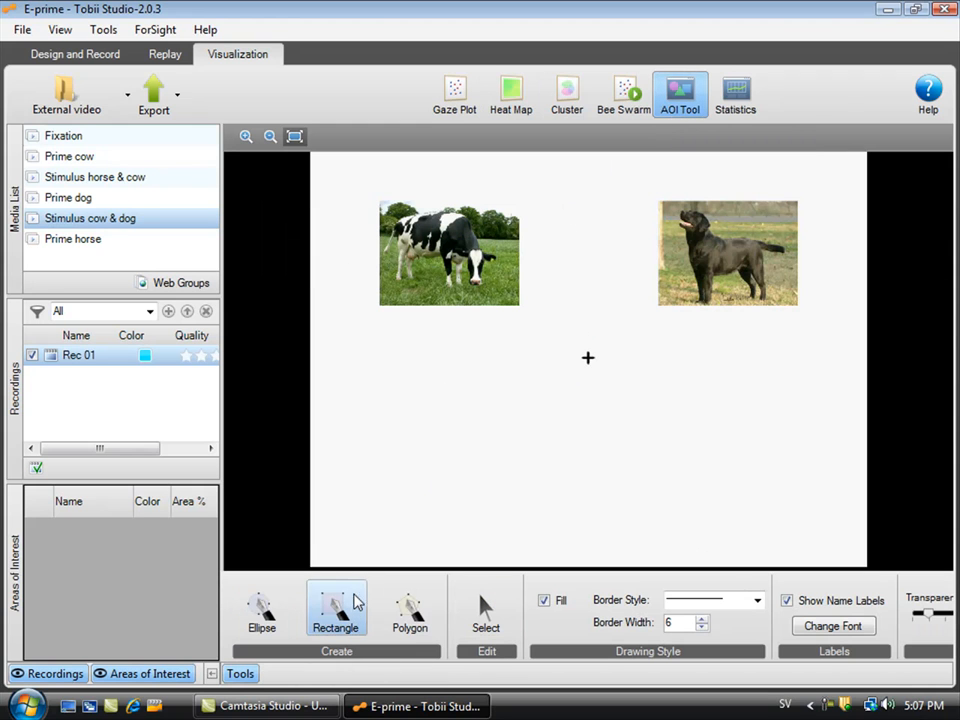
left_click_drag(365, 190, 545, 335)
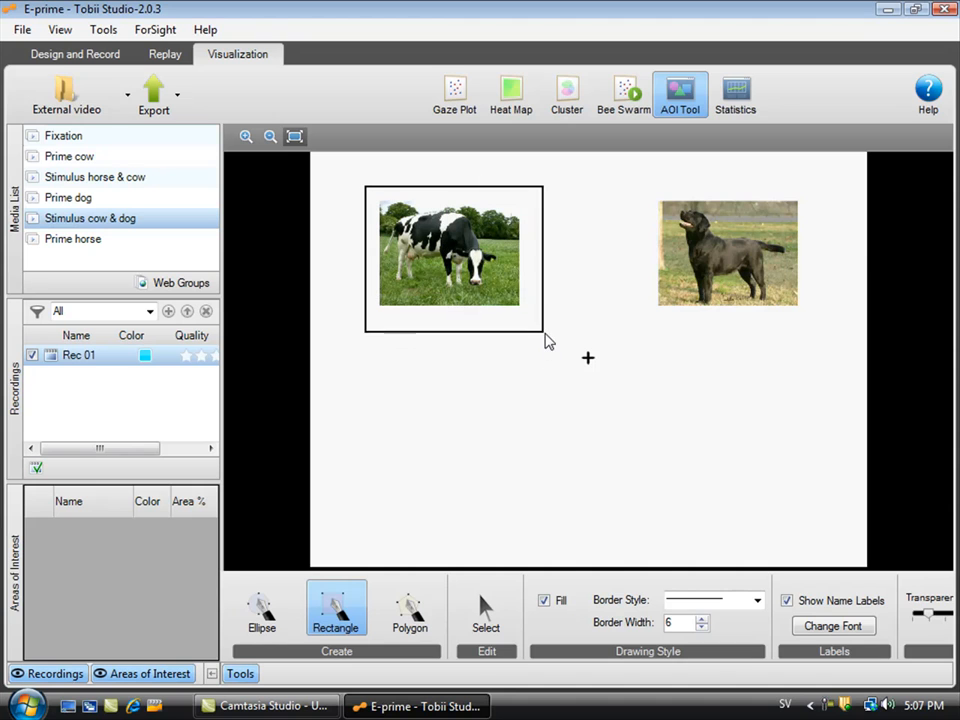
left_click_drag(365, 187, 540, 323)
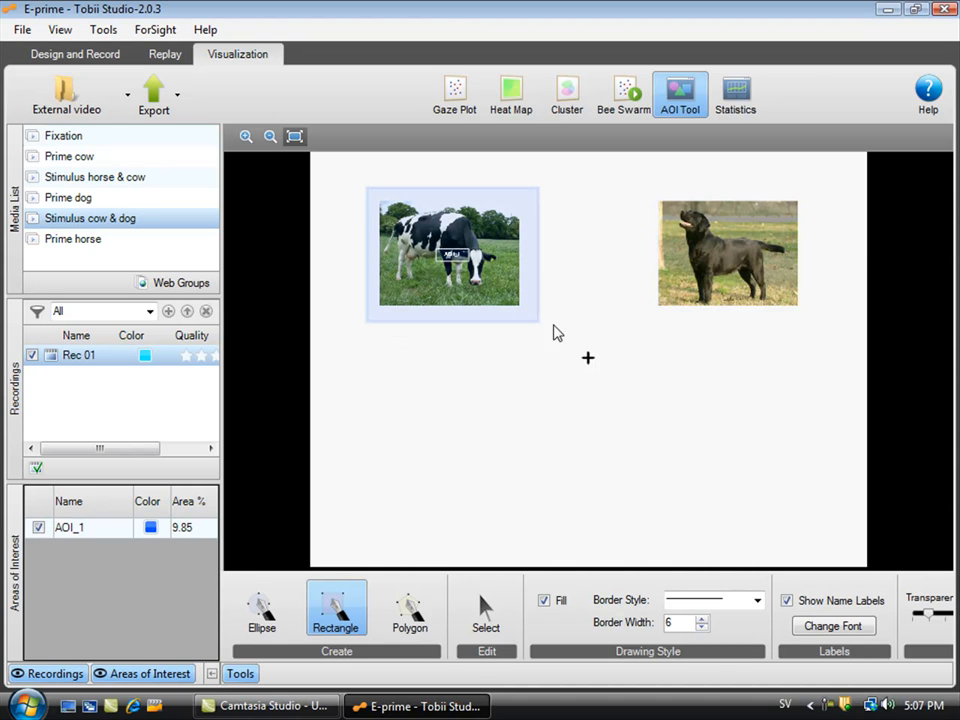
left_click_drag(635, 188, 792, 322)
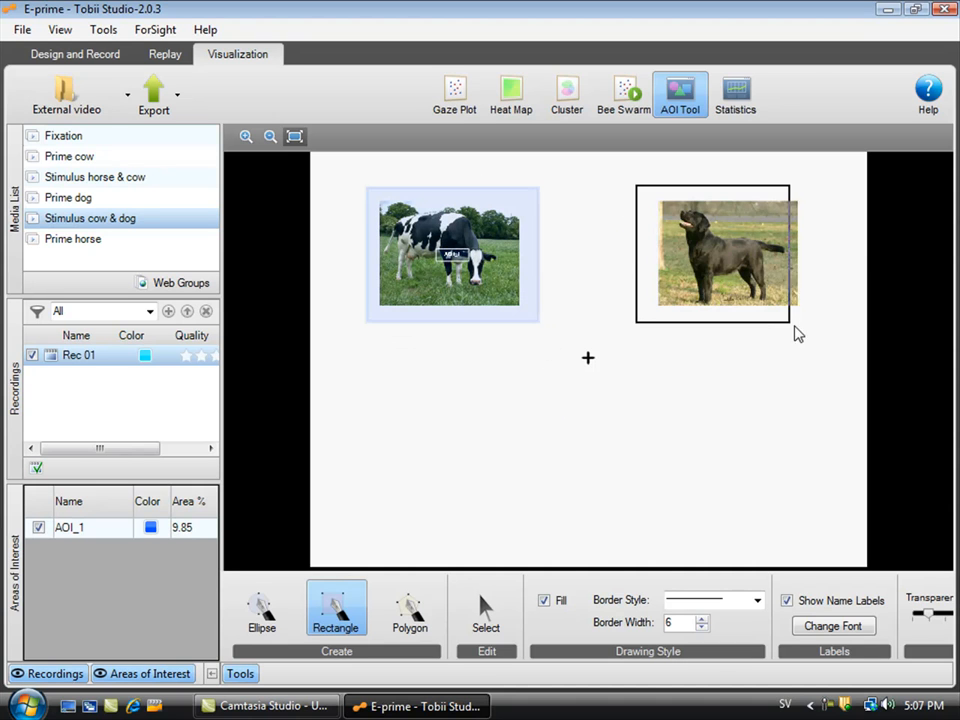
left_click_drag(640, 192, 790, 315)
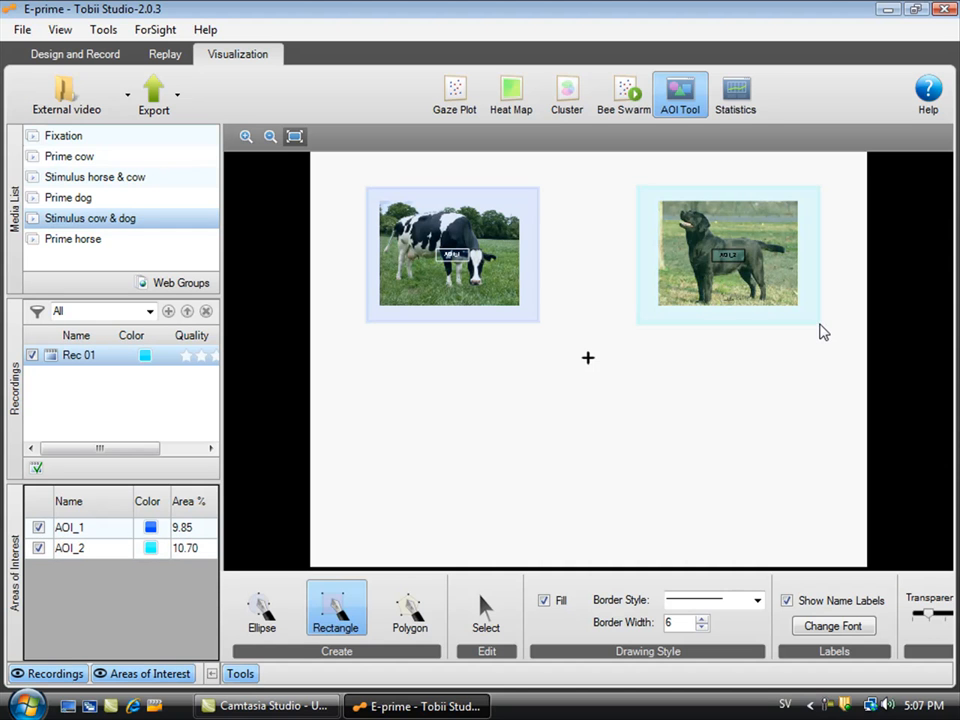
left_click(735, 95)
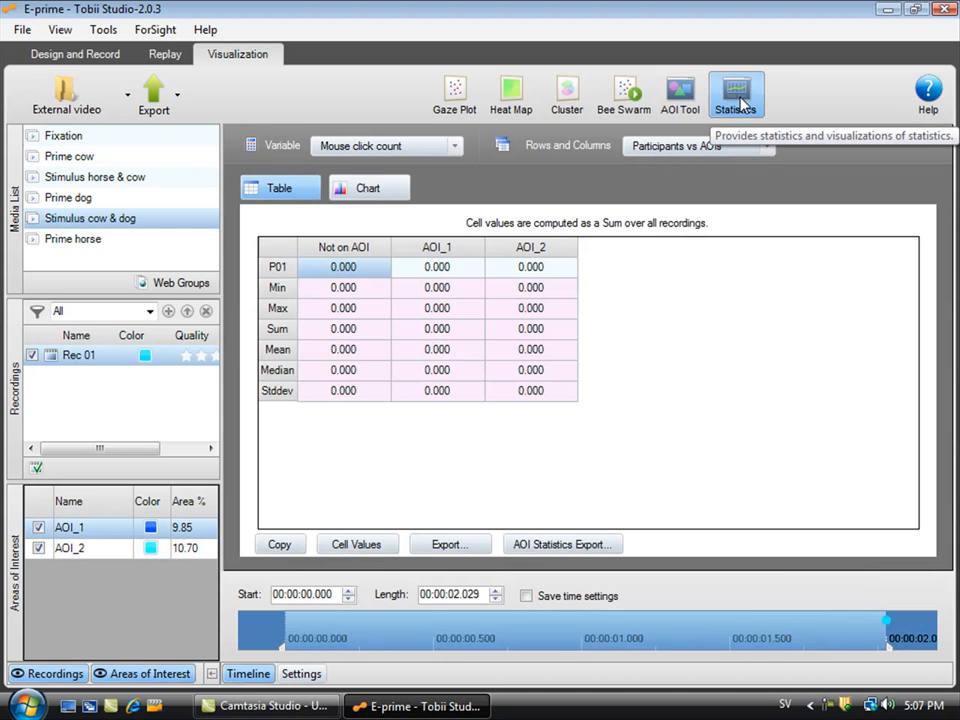
left_click(367, 188)
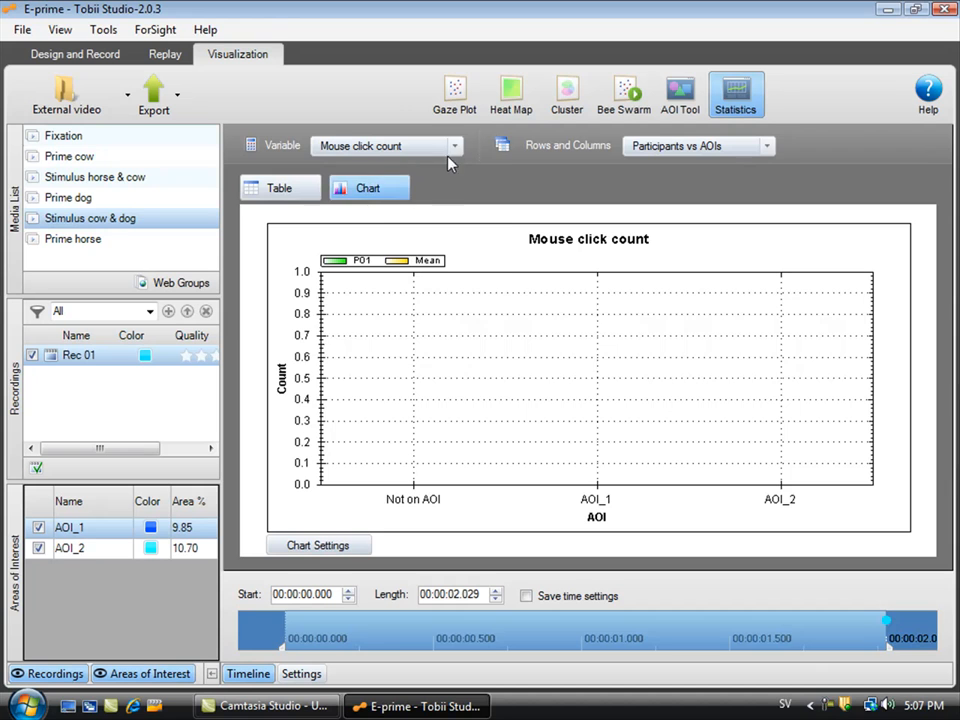